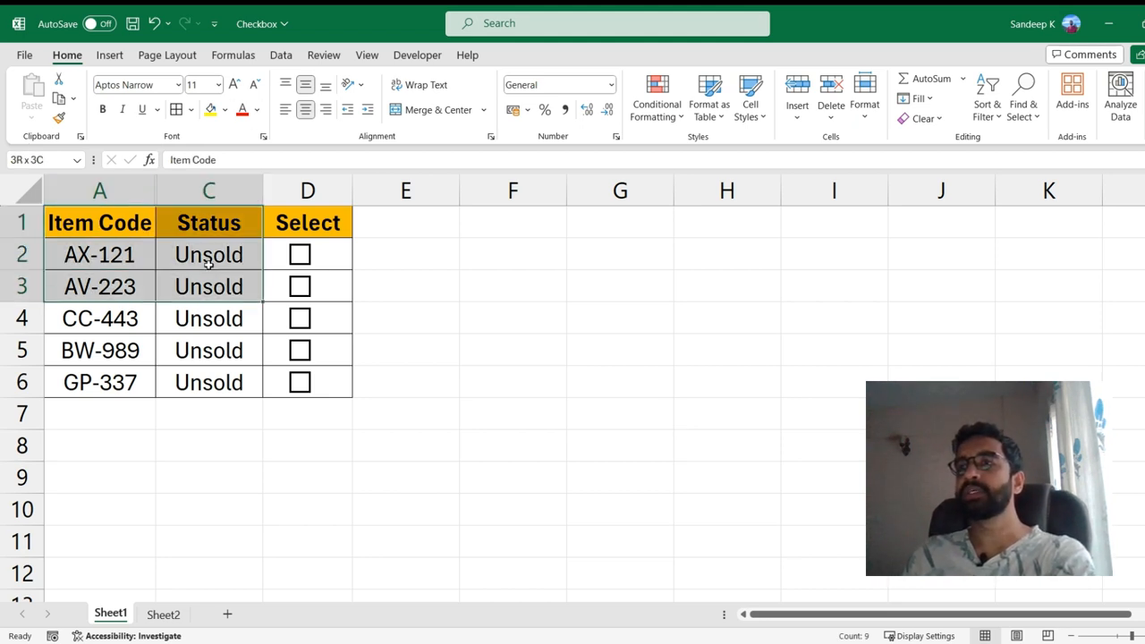
Inspect the Status formula for the first item on Sheet1.
{"action": "left_click", "coordinate": [404, 254]}
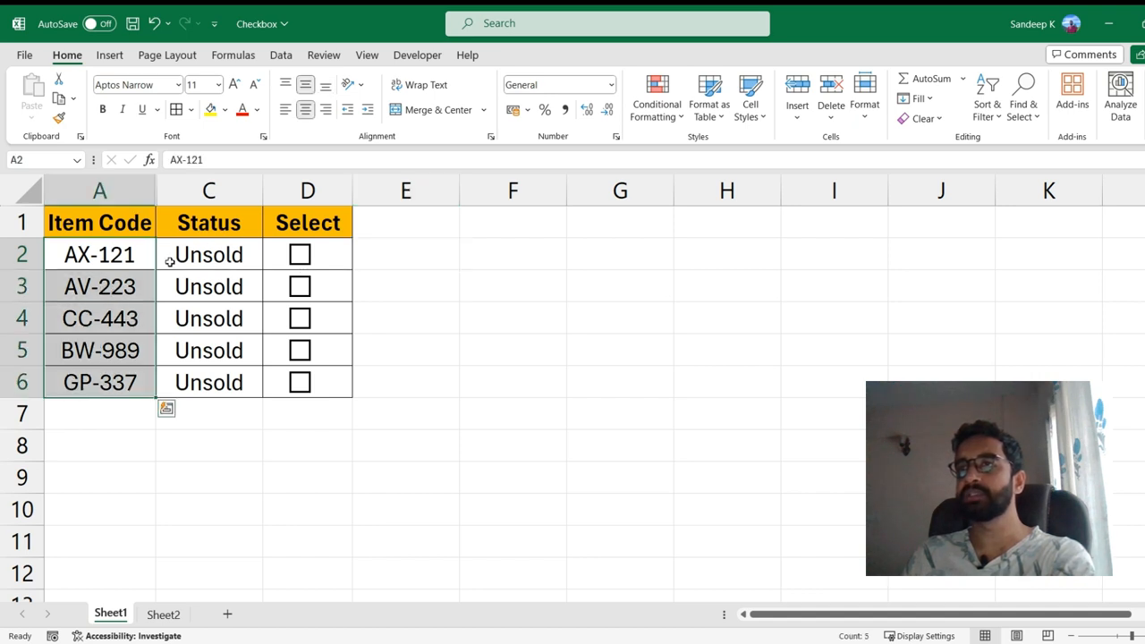
{"action": "left_click", "coordinate": [207, 254]}
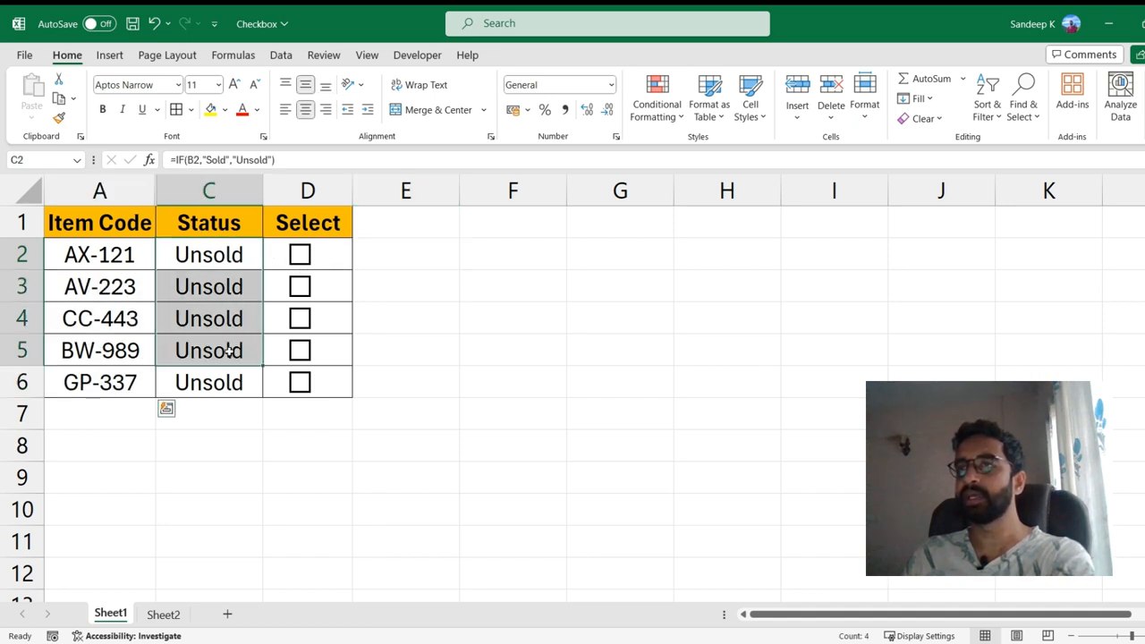
{"action": "left_click", "coordinate": [300, 286]}
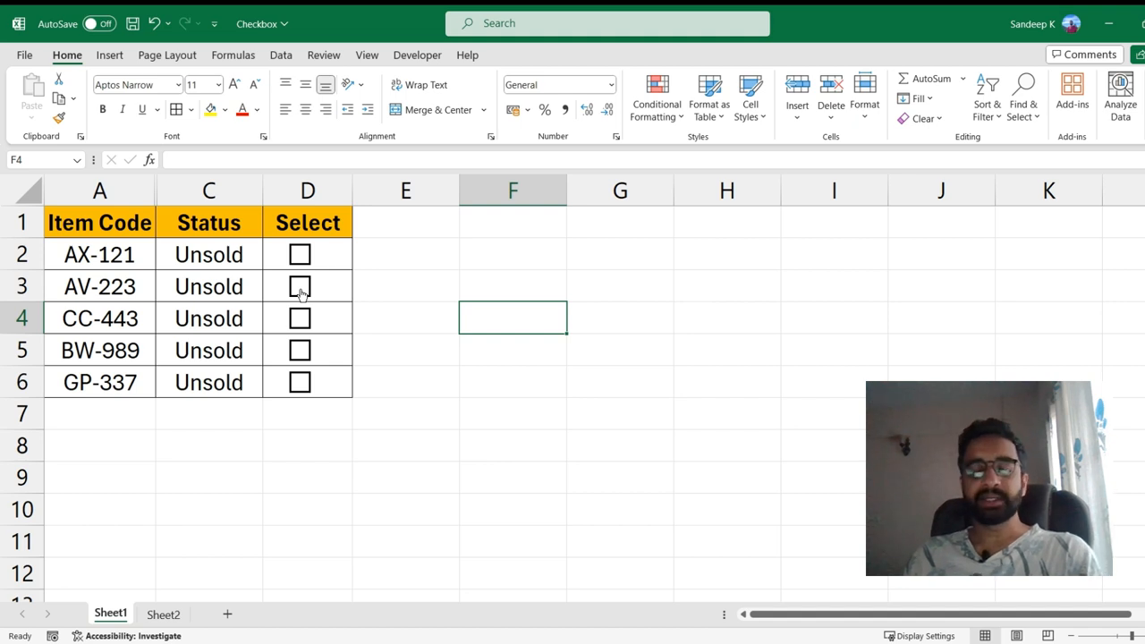
Switch to Sheet2's item list, check the empty Checkbox columns and show the Developer commands.
{"action": "left_click", "coordinate": [161, 614]}
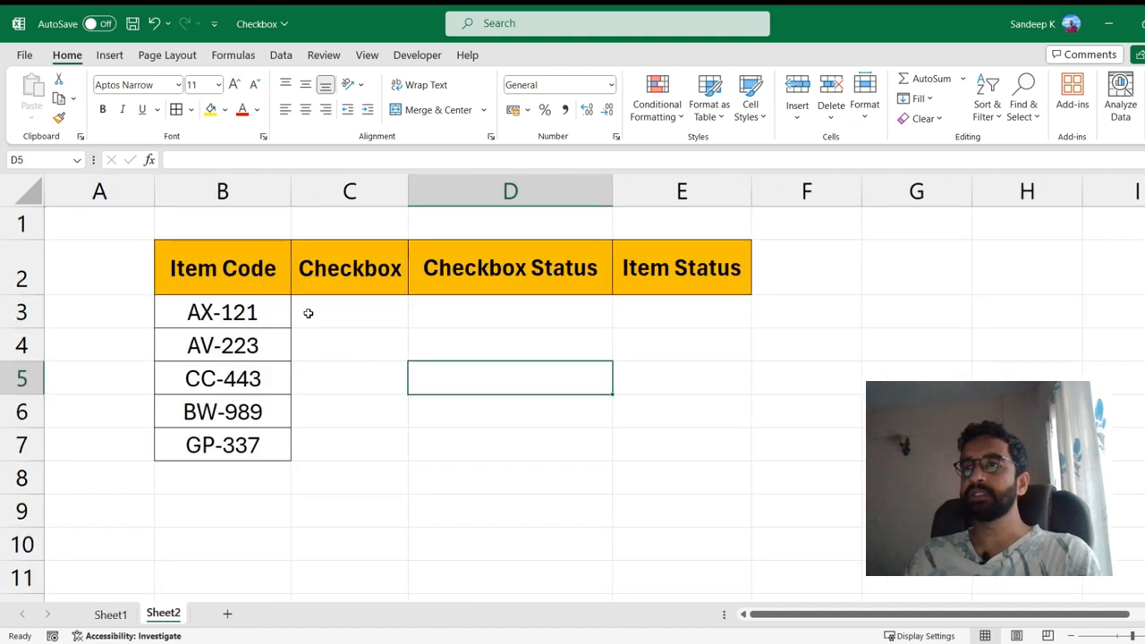
{"action": "left_click", "coordinate": [348, 346]}
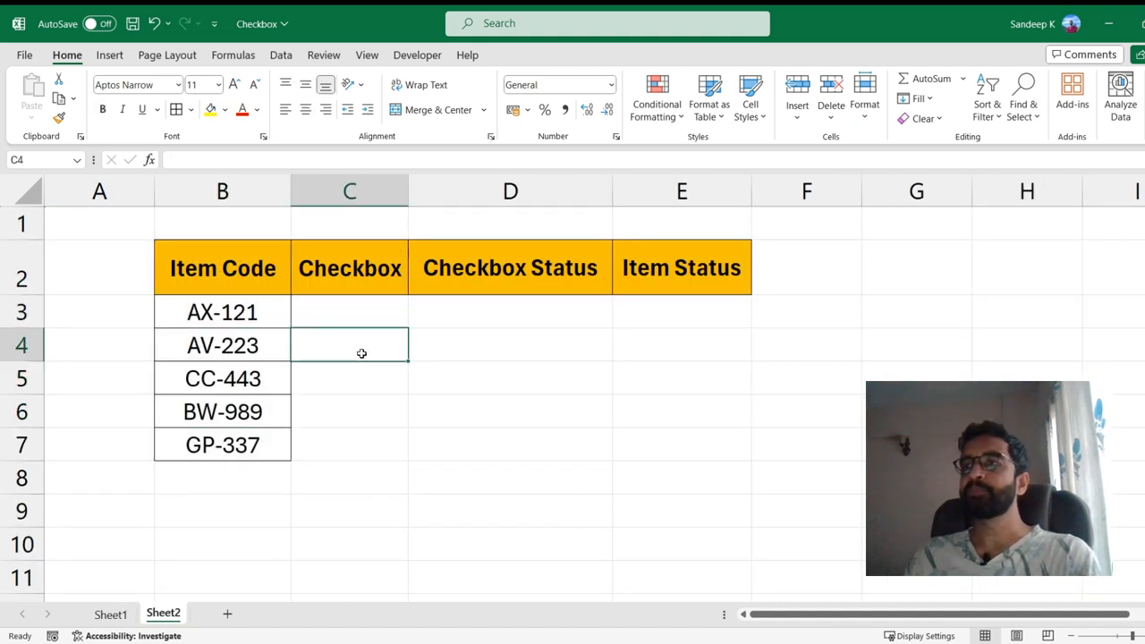
{"action": "left_click", "coordinate": [510, 344]}
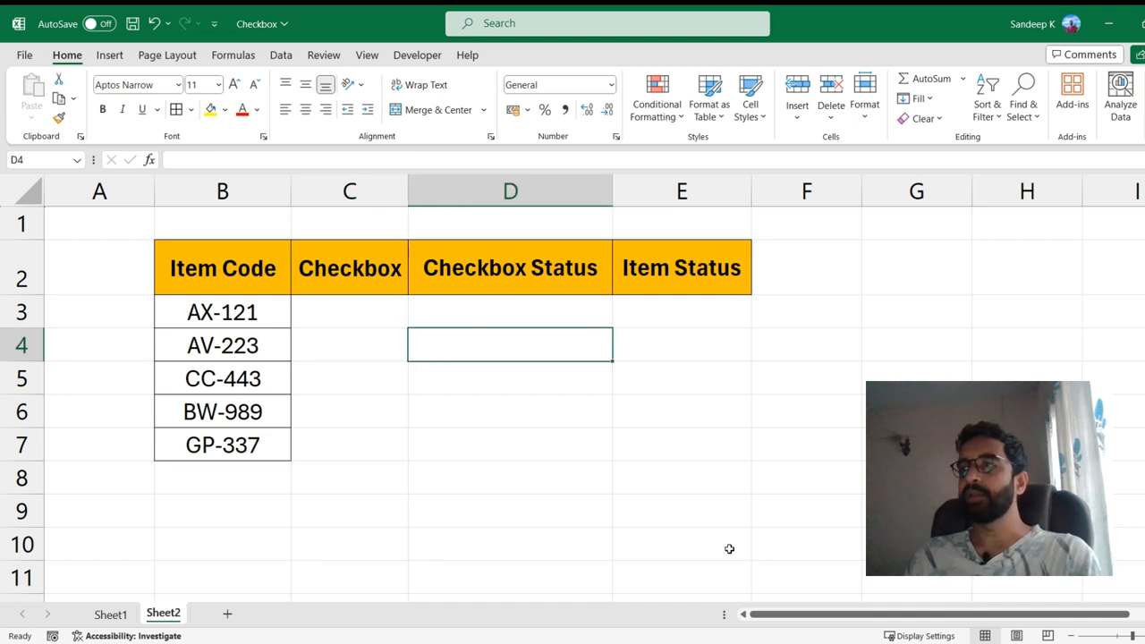
{"action": "mouse_move", "coordinate": [554, 419]}
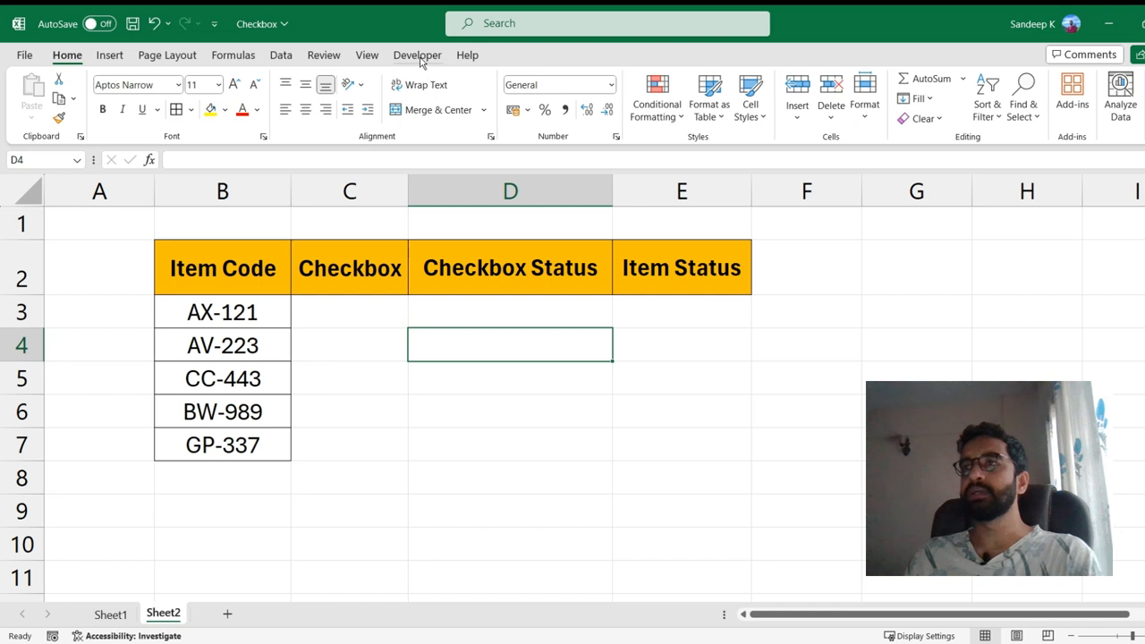
{"action": "left_click", "coordinate": [416, 53]}
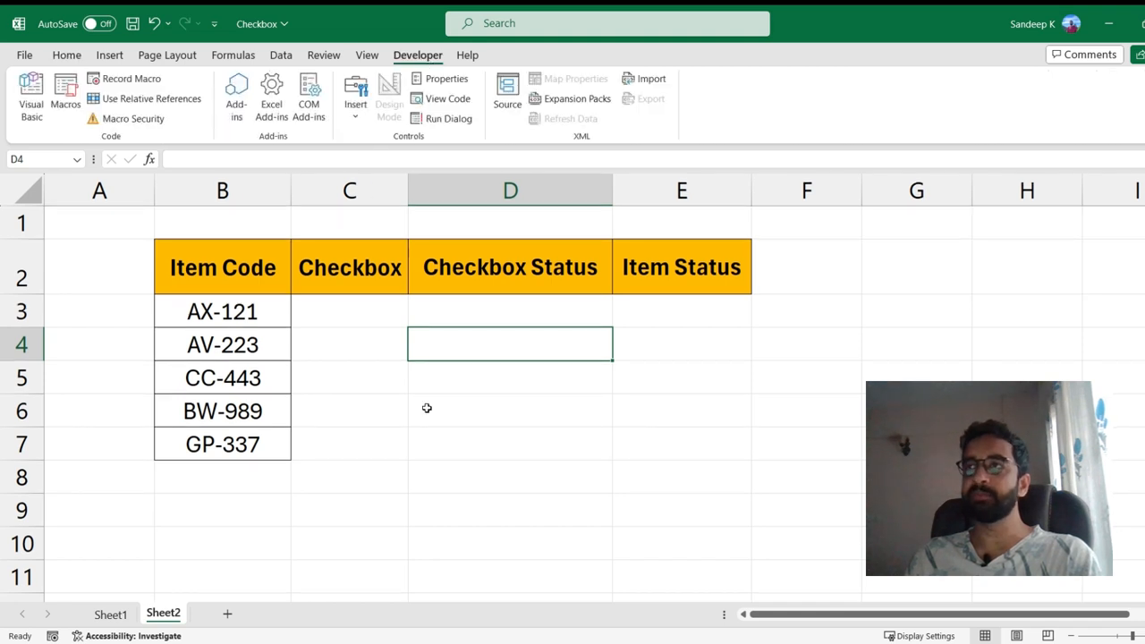
{"action": "mouse_move", "coordinate": [354, 97]}
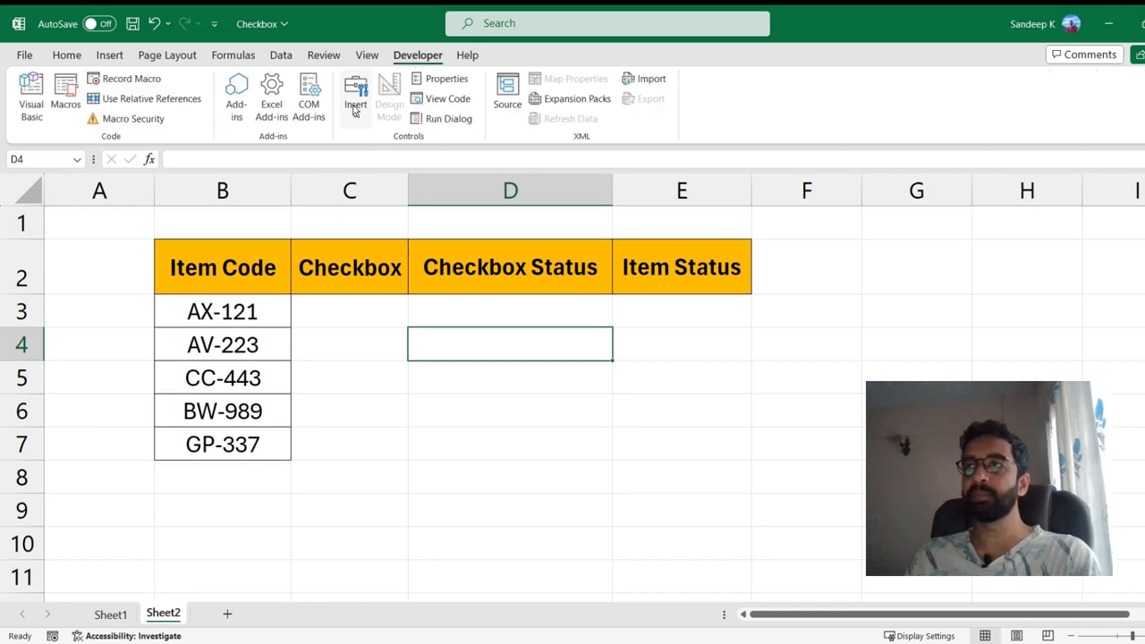
{"action": "left_click", "coordinate": [351, 97]}
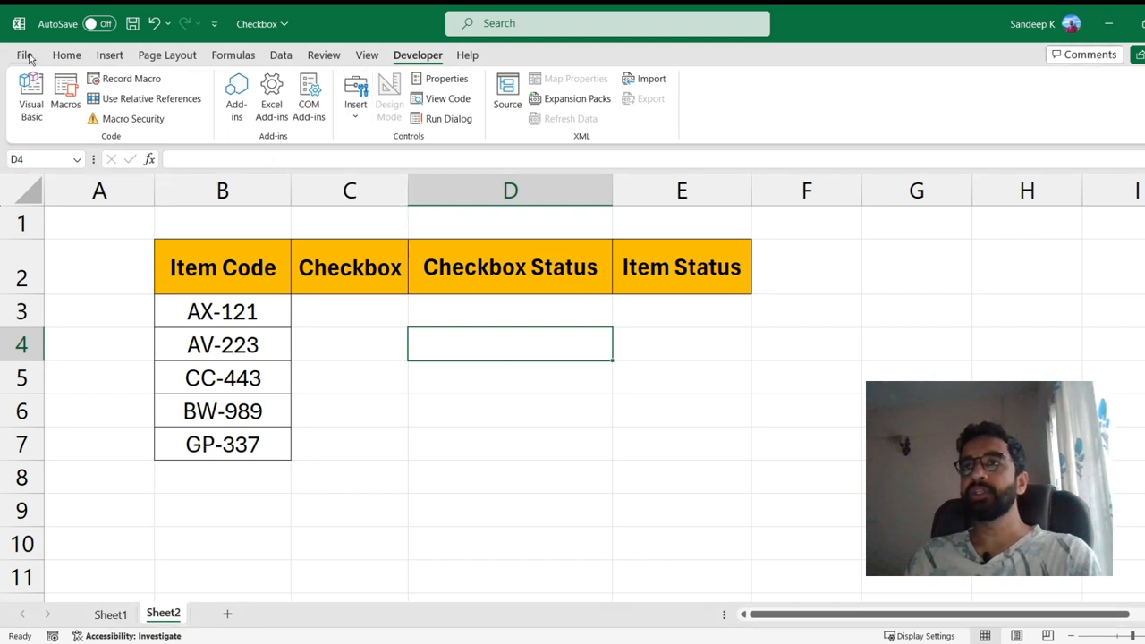
{"action": "left_click", "coordinate": [25, 53]}
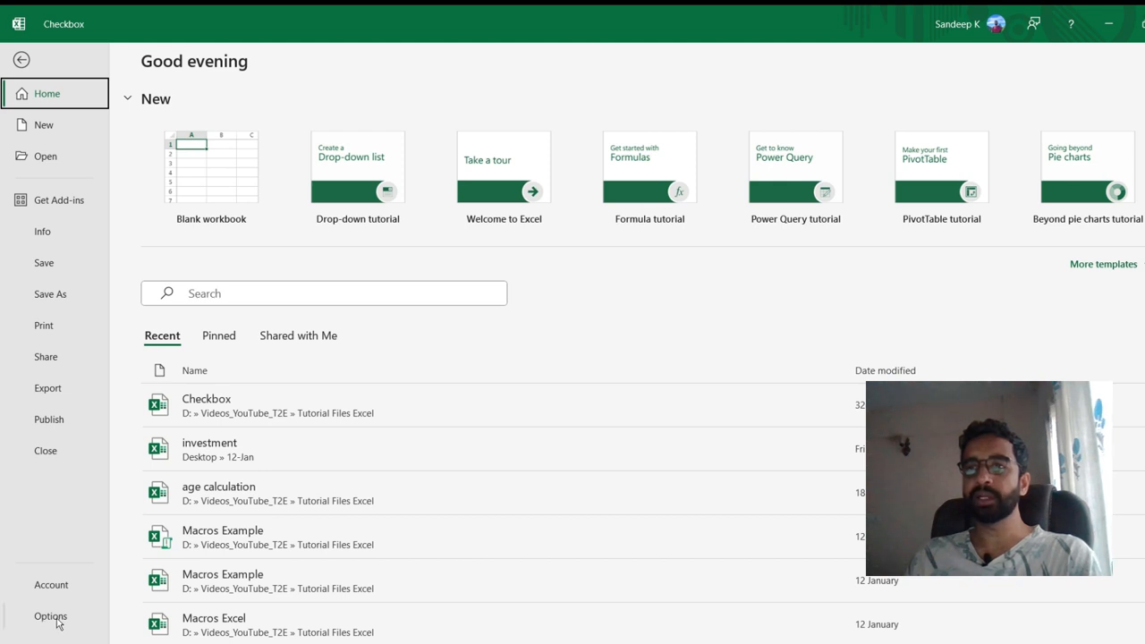
{"action": "left_click", "coordinate": [50, 615]}
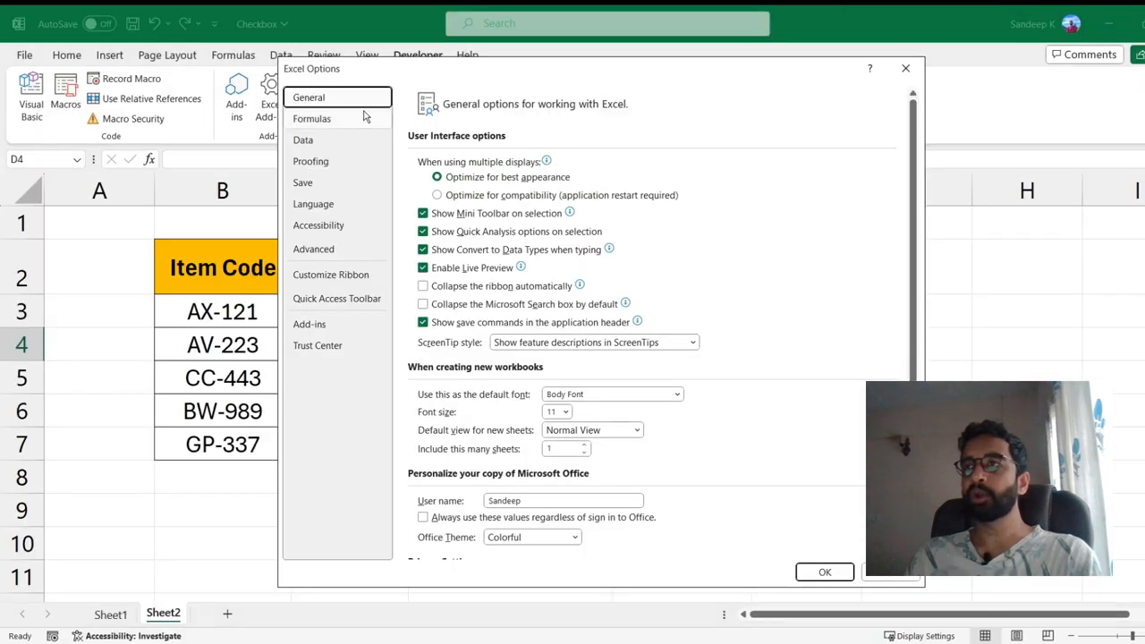
{"action": "mouse_move", "coordinate": [331, 279]}
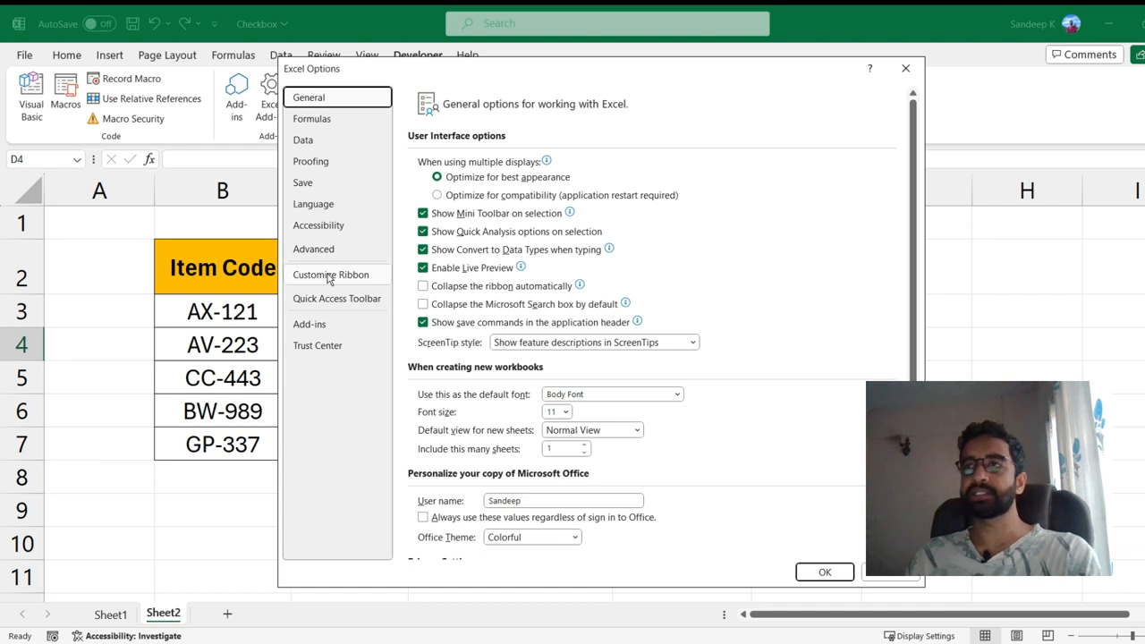
{"action": "left_click", "coordinate": [333, 275]}
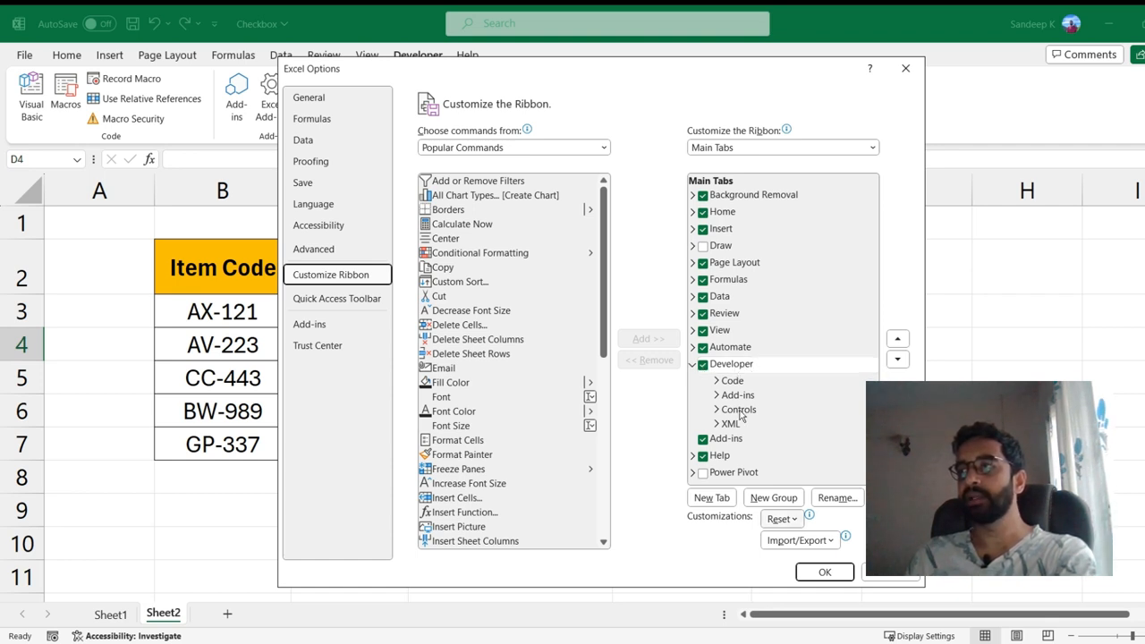
{"action": "left_click", "coordinate": [825, 572]}
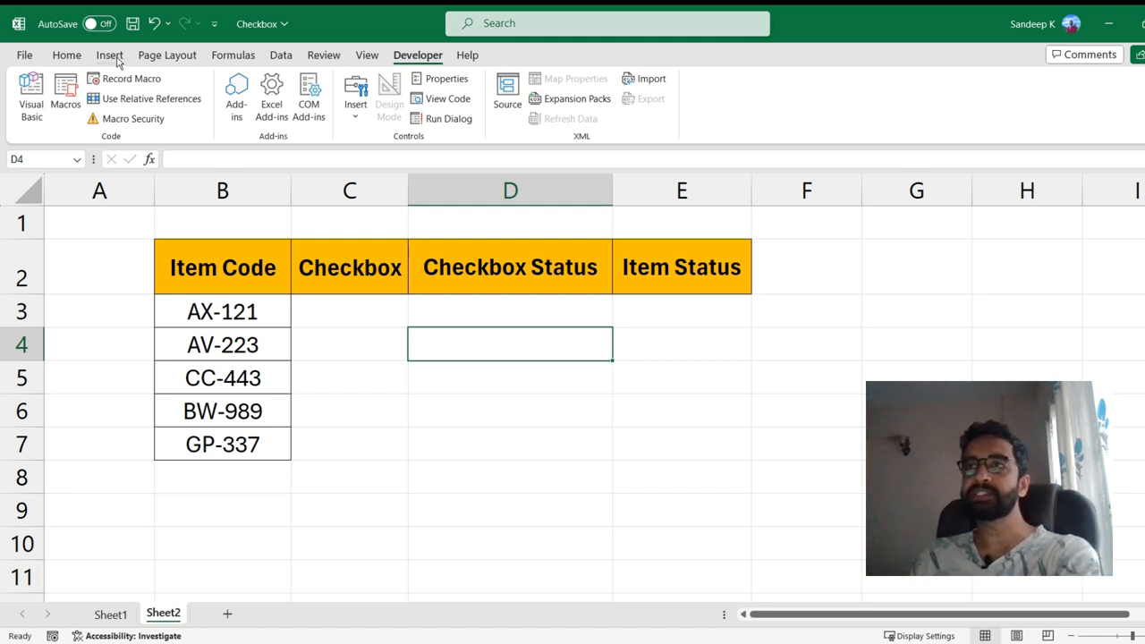
Show the Developer Insert gallery of form and ActiveX controls.
{"action": "left_click", "coordinate": [107, 54]}
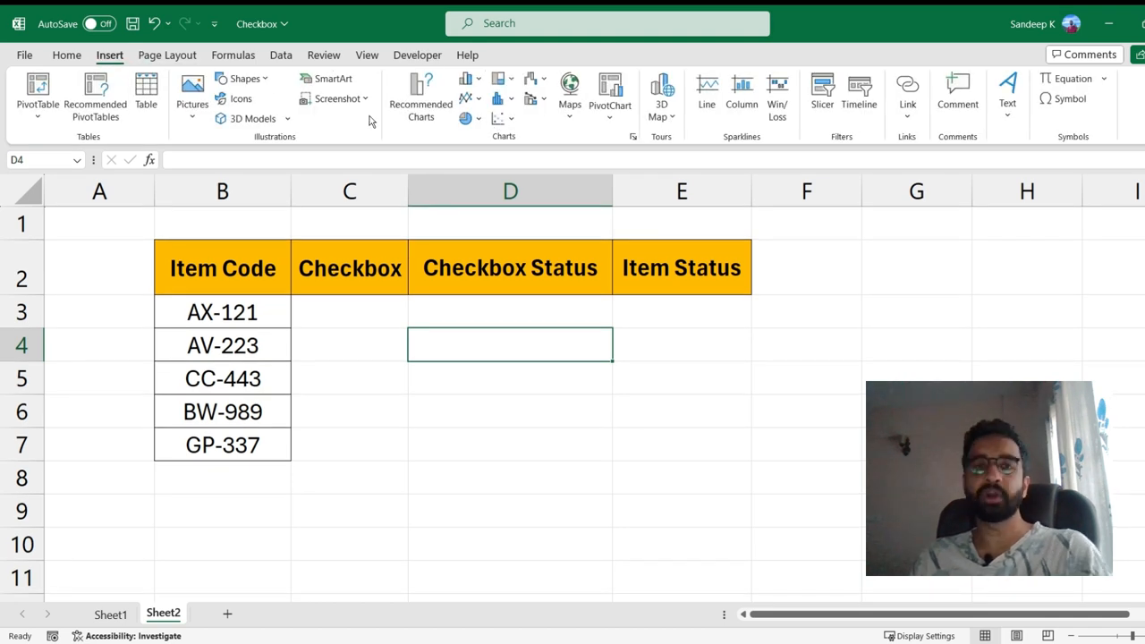
{"action": "left_click", "coordinate": [415, 54]}
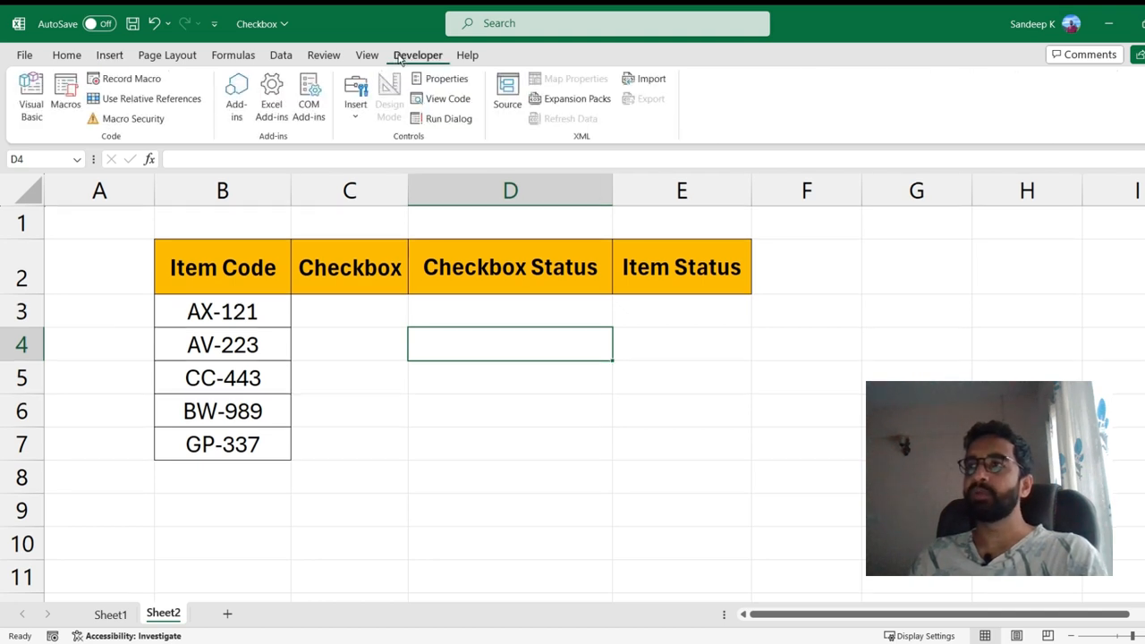
{"action": "mouse_move", "coordinate": [419, 62]}
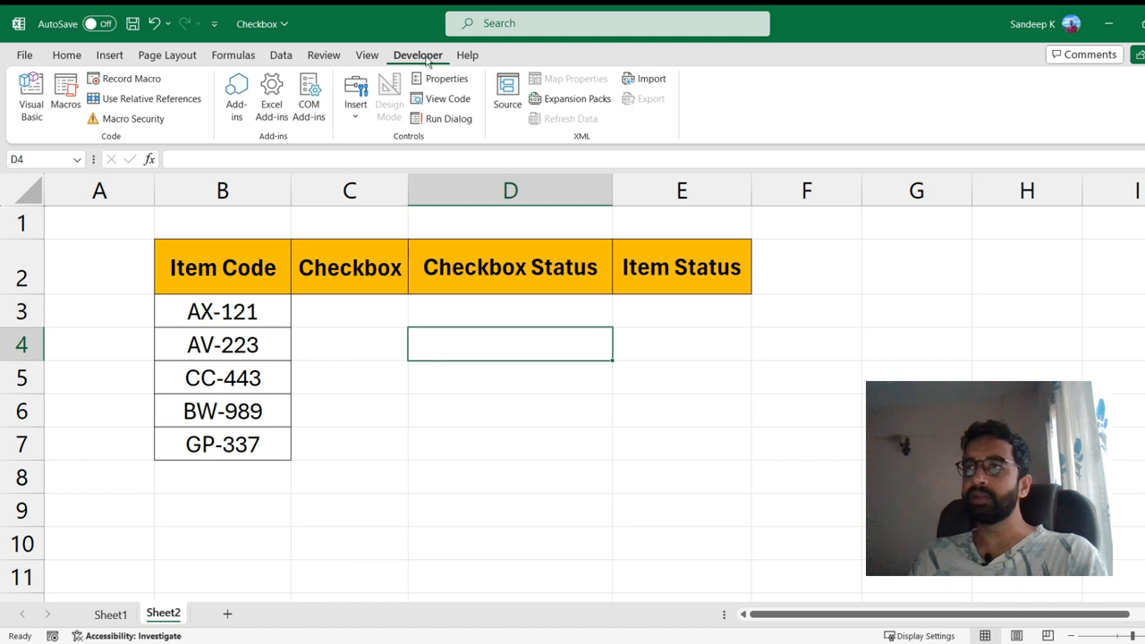
{"action": "left_click", "coordinate": [350, 93]}
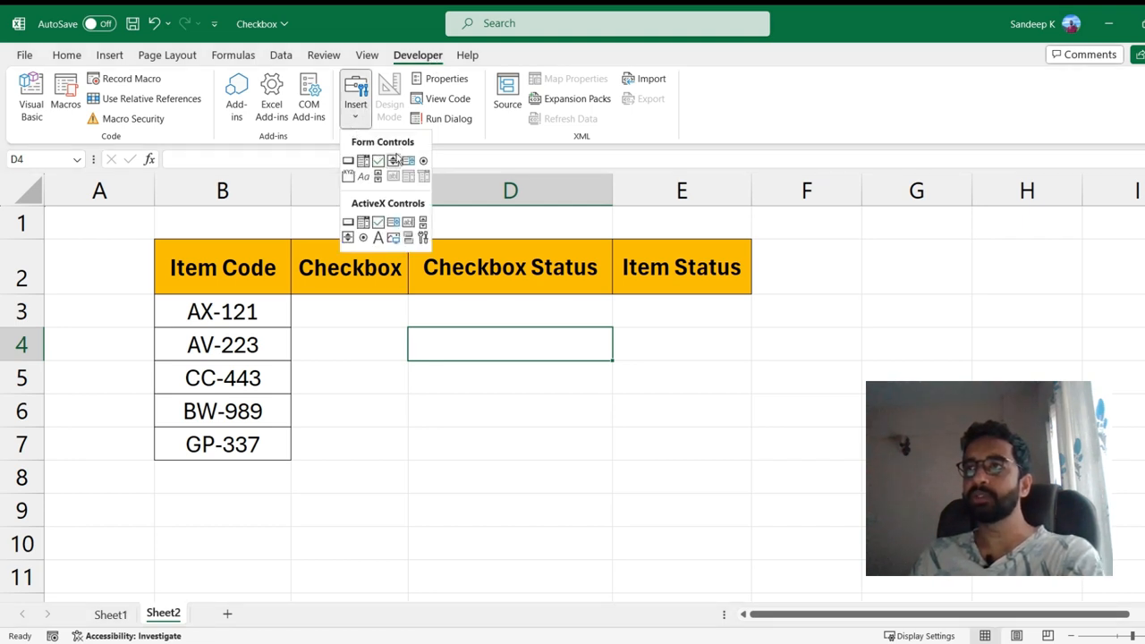
{"action": "mouse_move", "coordinate": [377, 161]}
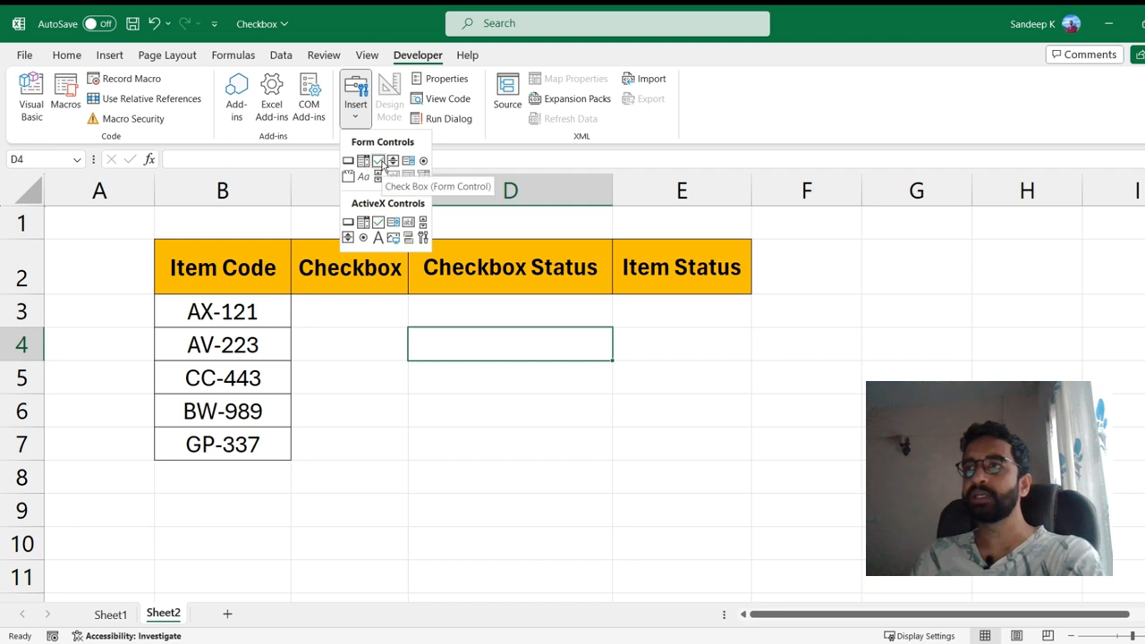
{"action": "mouse_move", "coordinate": [379, 161]}
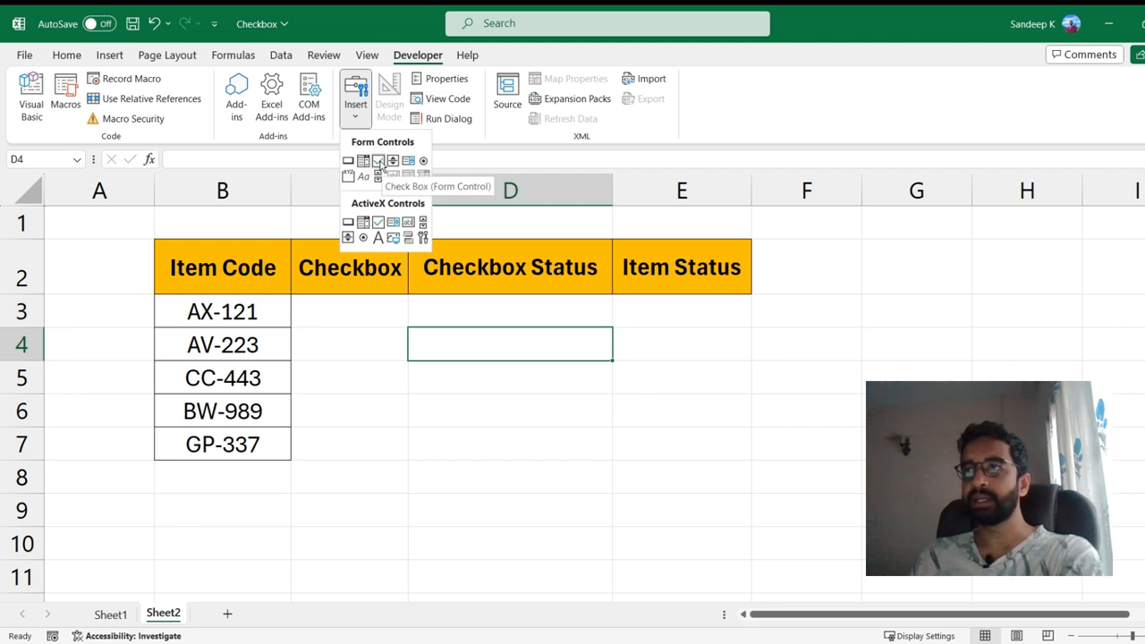
Draw a Check Box form control over cell C3 and remove its caption text.
{"action": "left_click", "coordinate": [380, 161]}
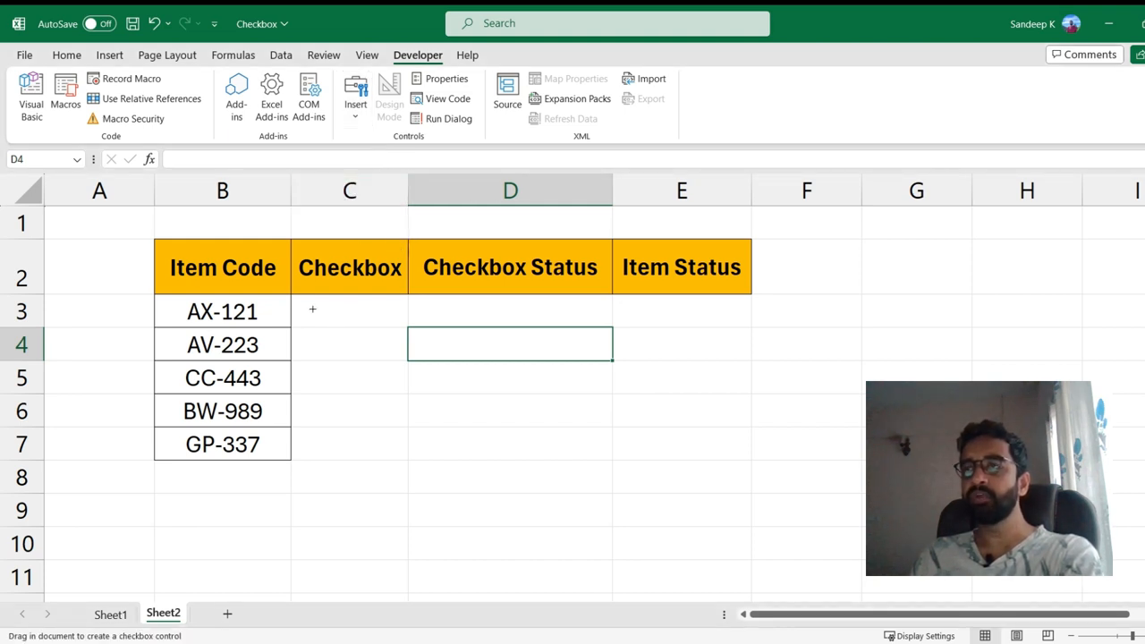
{"action": "mouse_move", "coordinate": [307, 301]}
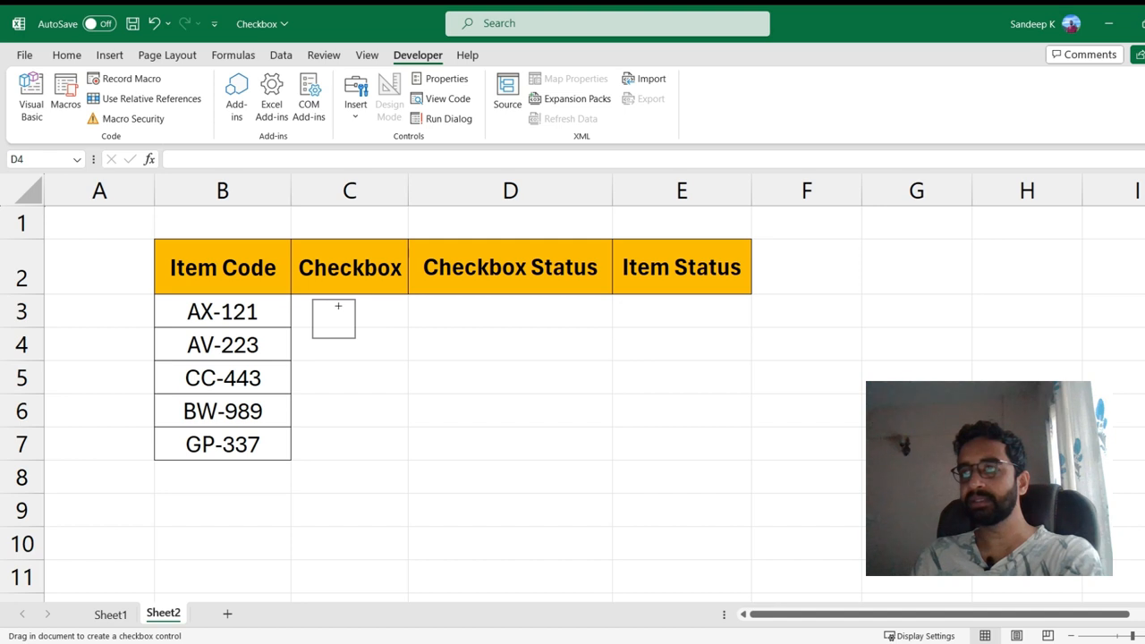
{"action": "left_click_drag", "start_coordinate": [315, 306], "coordinate": [393, 337]}
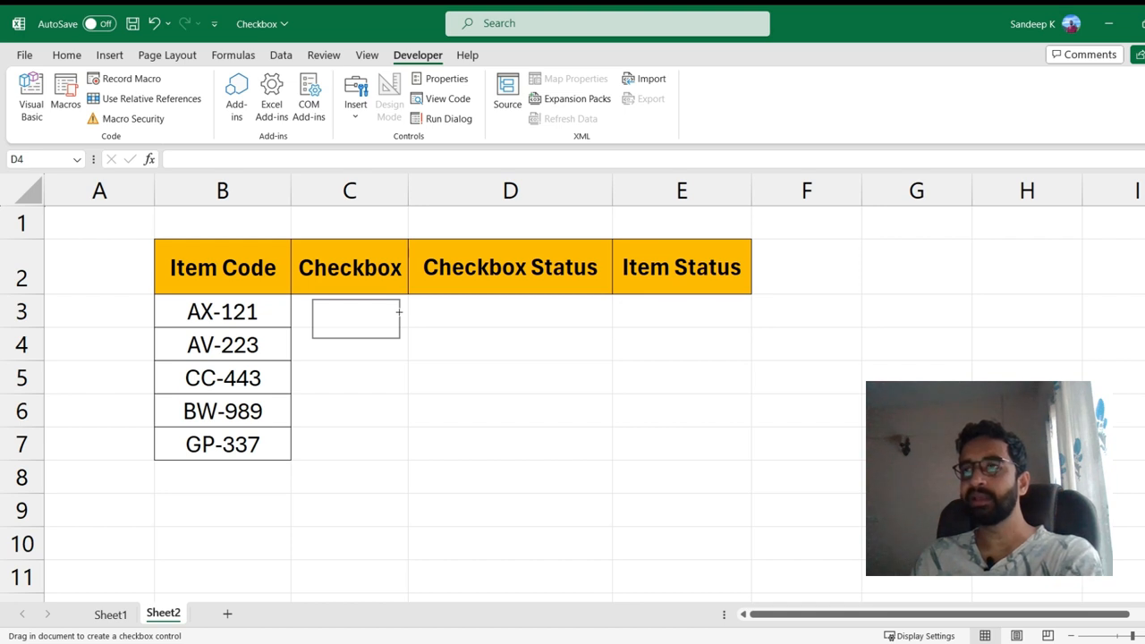
{"action": "left_click_drag", "start_coordinate": [314, 311], "coordinate": [398, 331]}
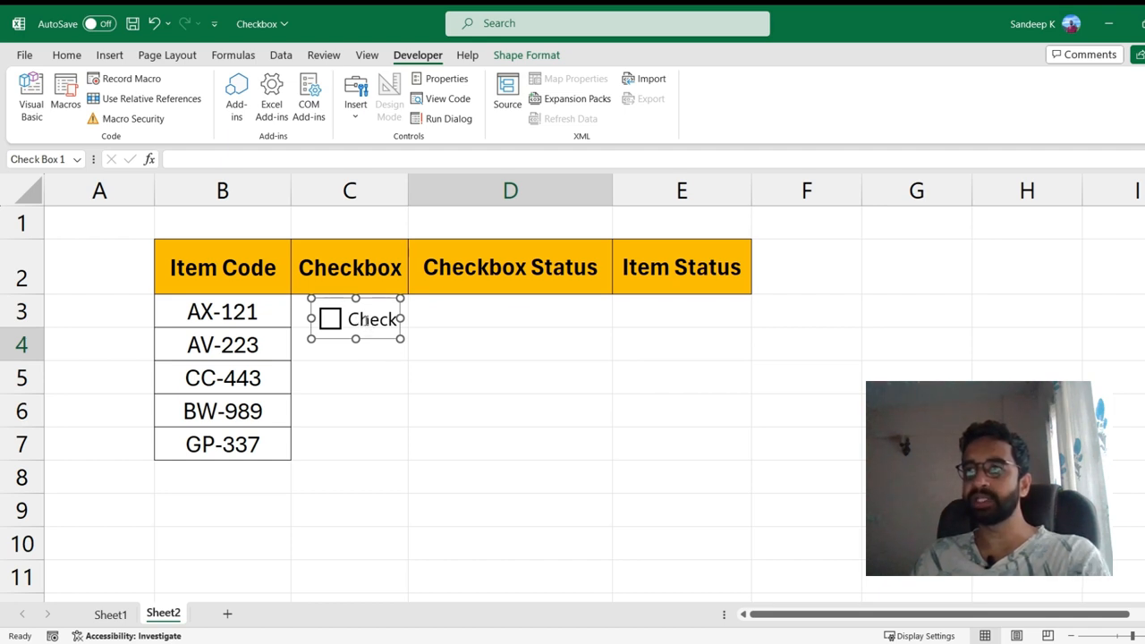
{"action": "right_click", "coordinate": [358, 322]}
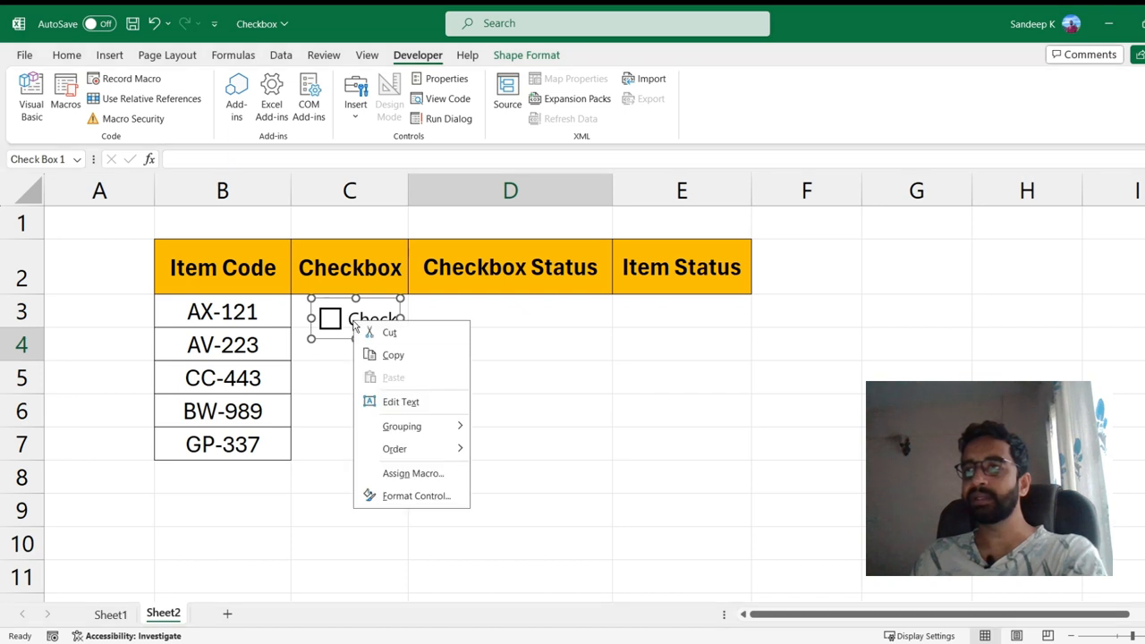
{"action": "left_click", "coordinate": [400, 401]}
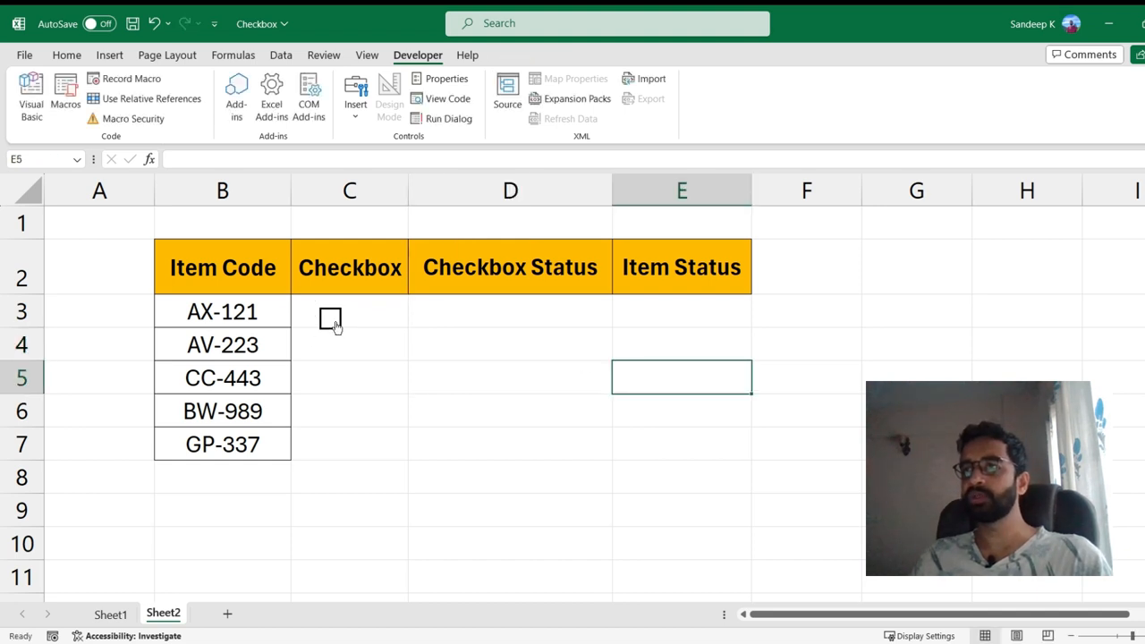
{"action": "mouse_move", "coordinate": [386, 387]}
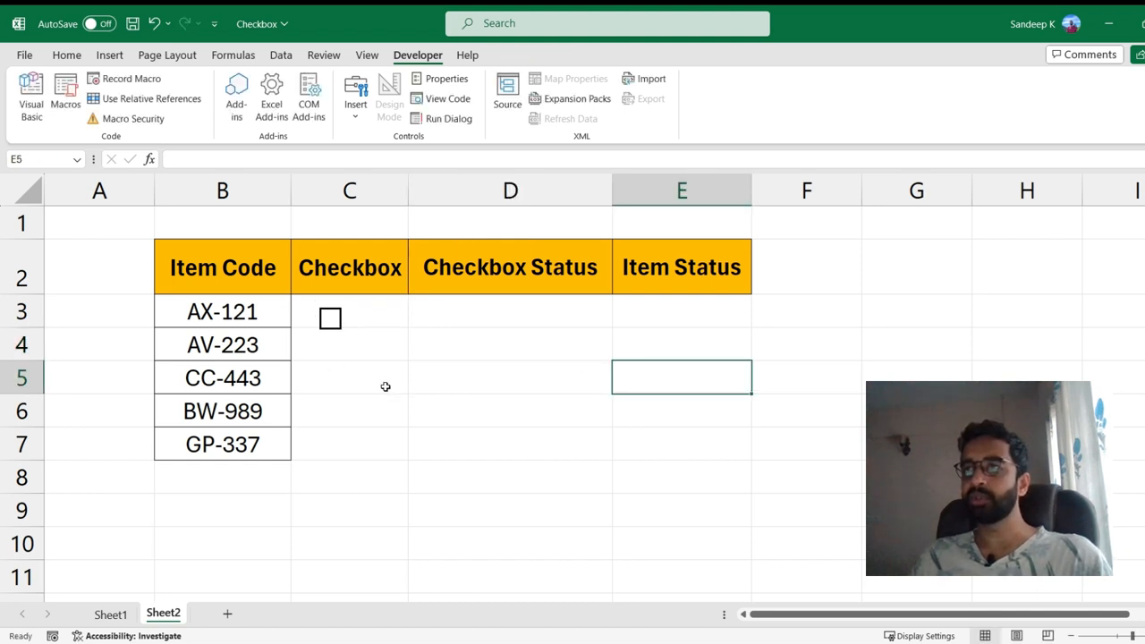
{"action": "mouse_move", "coordinate": [347, 324]}
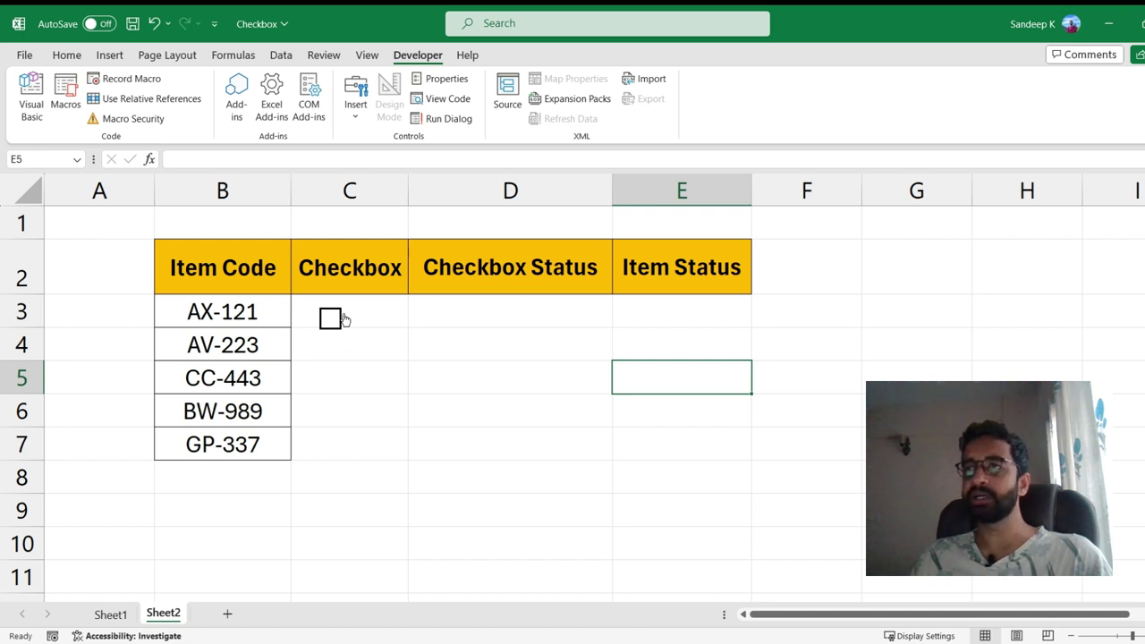
Fit the unlabeled checkbox within C3 and select that cell.
{"action": "left_click", "coordinate": [329, 319]}
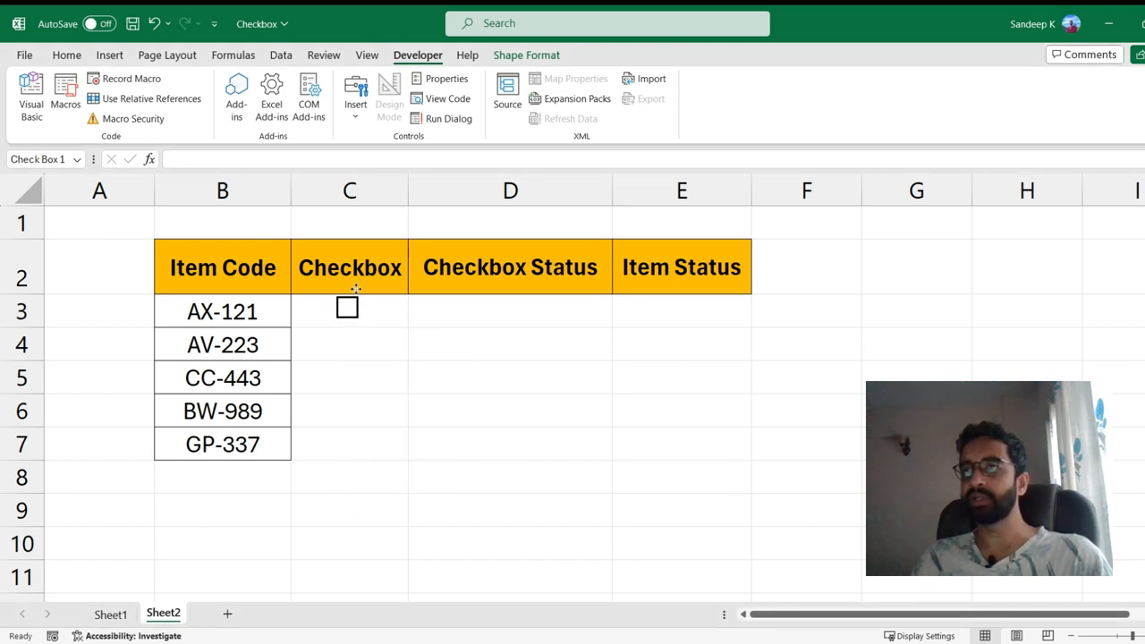
{"action": "left_click", "coordinate": [347, 308]}
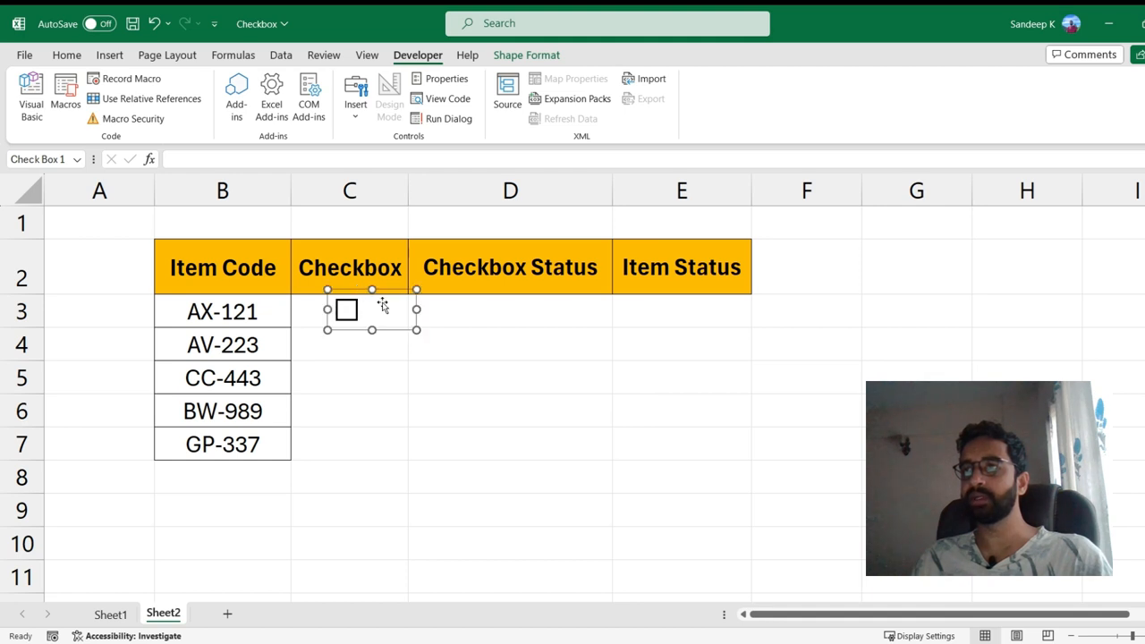
{"action": "mouse_move", "coordinate": [451, 364]}
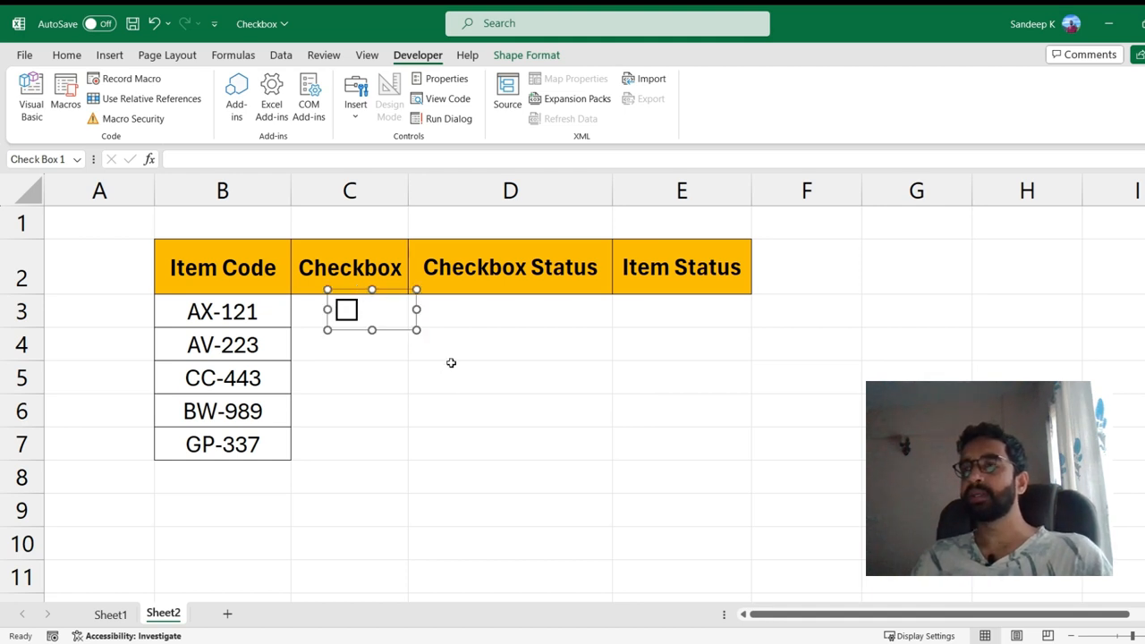
{"action": "left_click", "coordinate": [510, 344]}
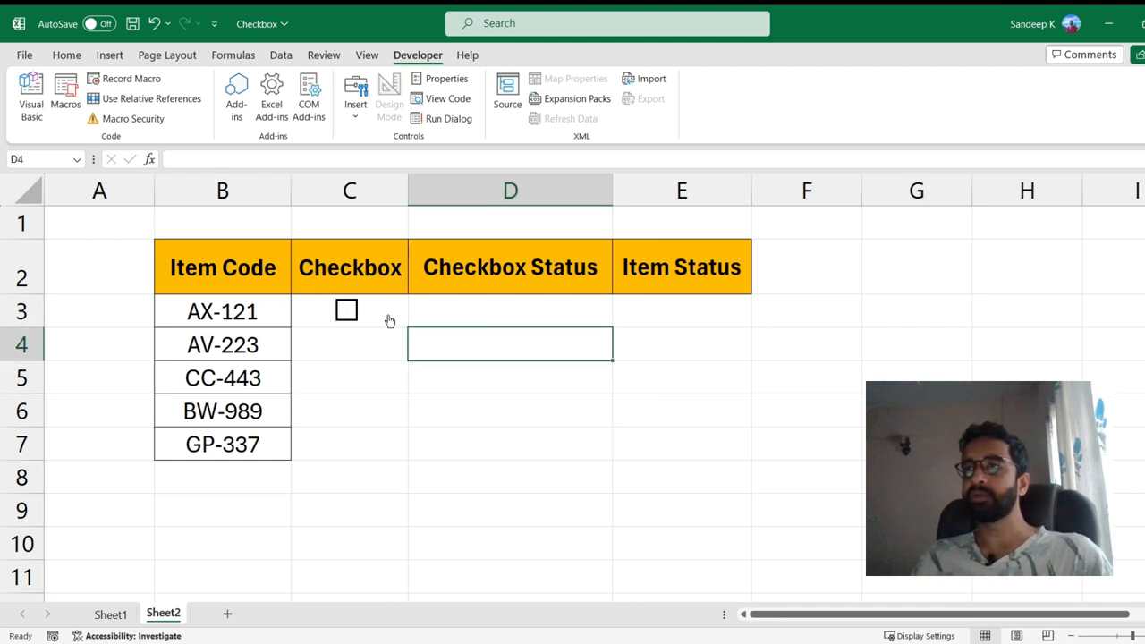
{"action": "left_click", "coordinate": [348, 344]}
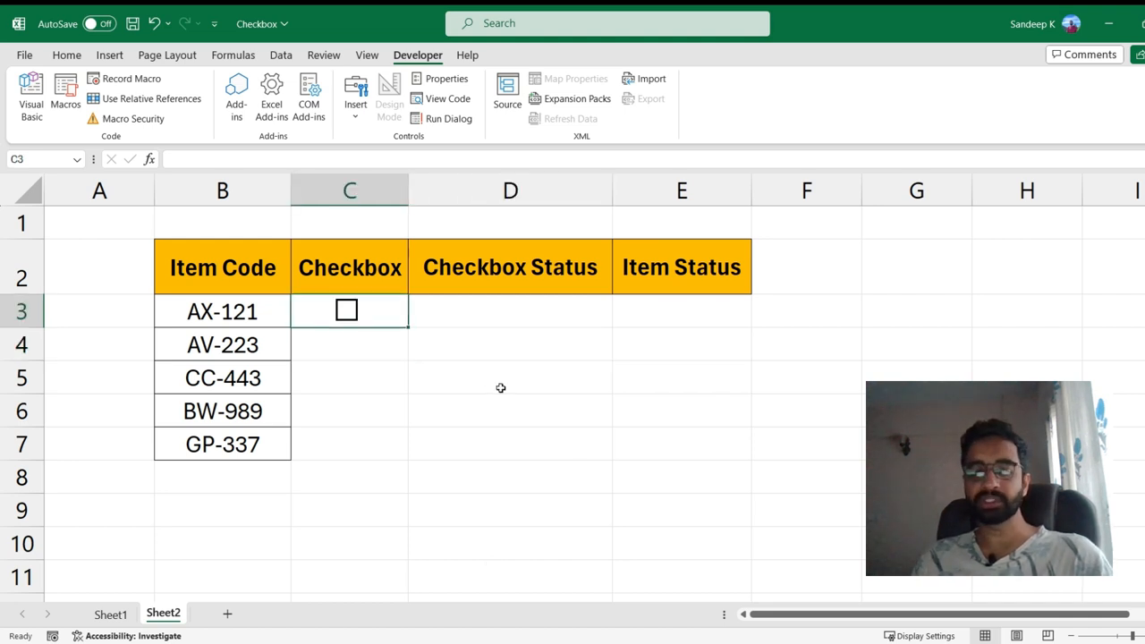
Copy C3's checkbox down to C4:C7 and test-toggle the first one.
{"action": "key", "text": "ctrl+c"}
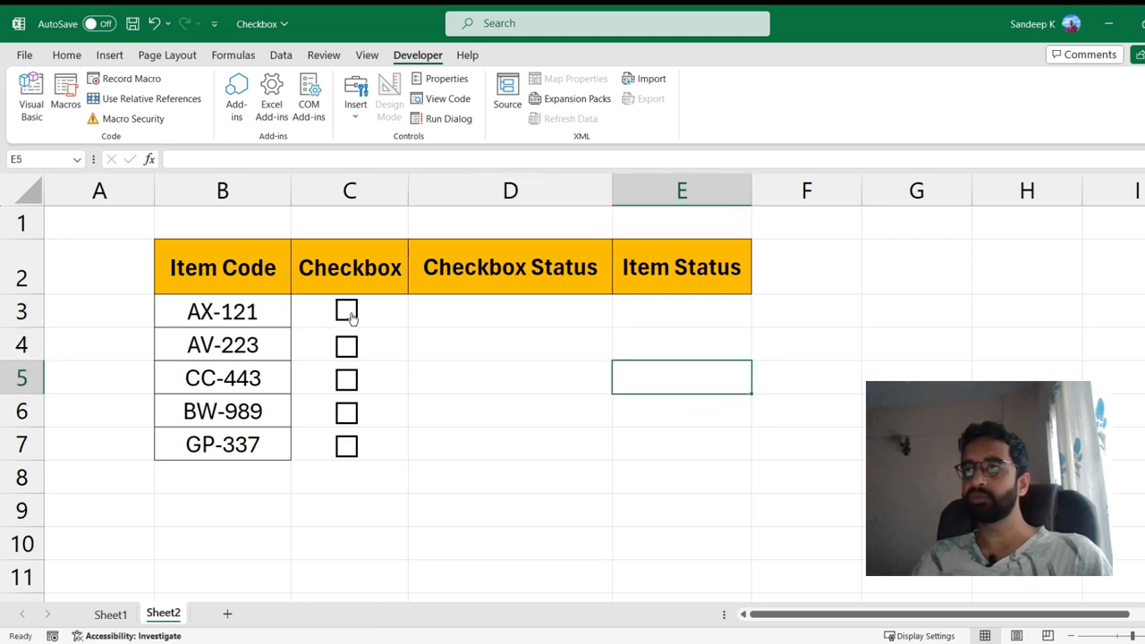
{"action": "mouse_move", "coordinate": [351, 360]}
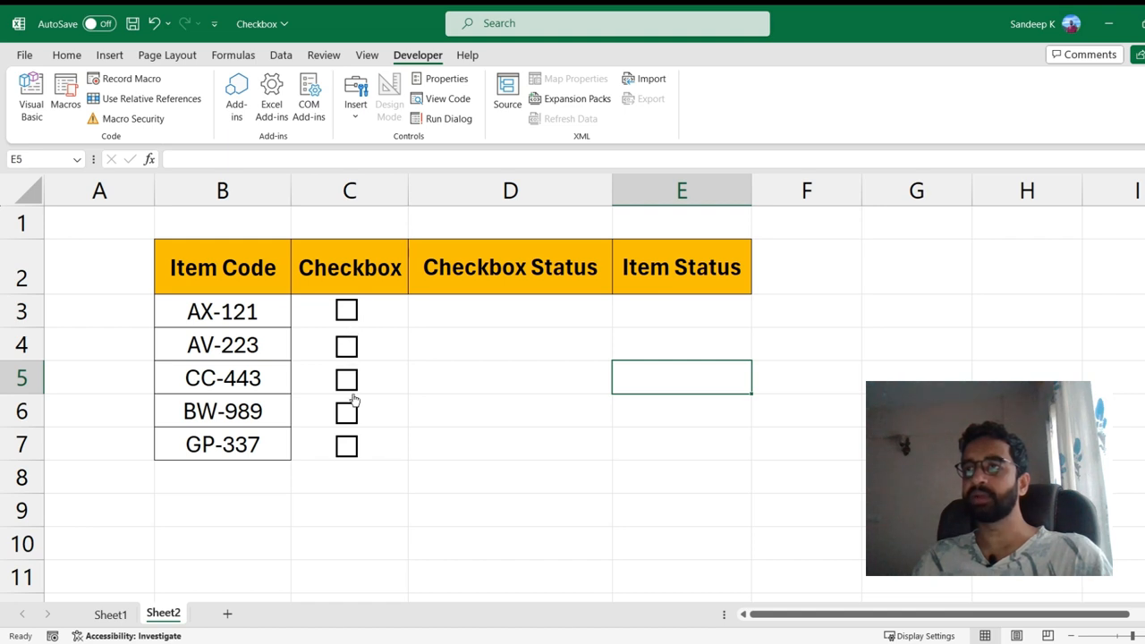
{"action": "mouse_move", "coordinate": [354, 454]}
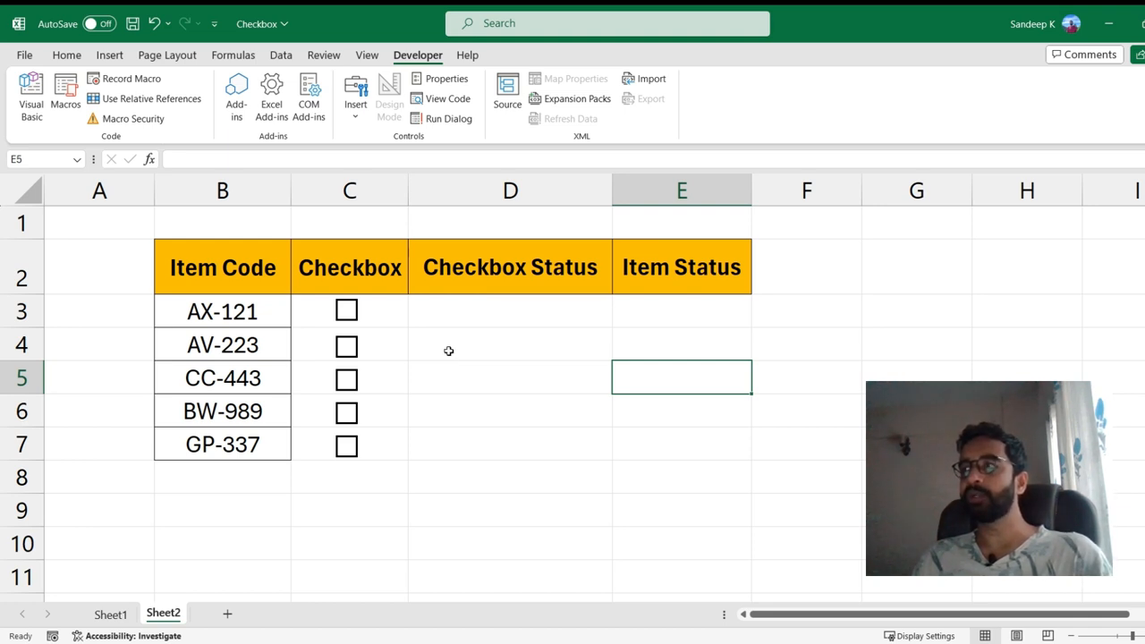
{"action": "mouse_move", "coordinate": [347, 315]}
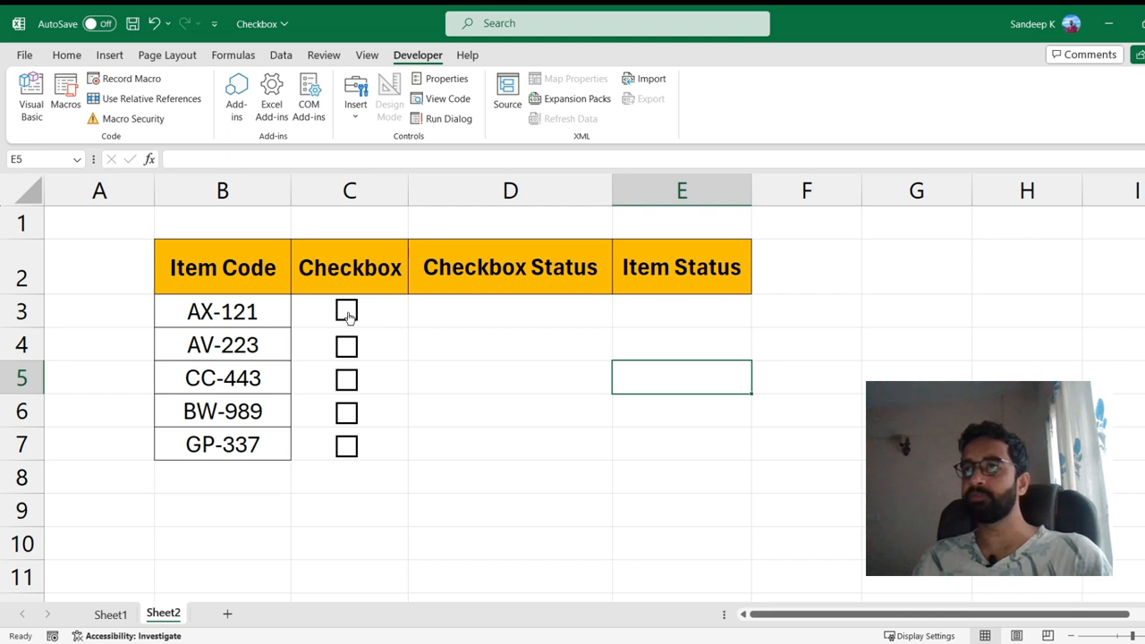
{"action": "left_click", "coordinate": [347, 312]}
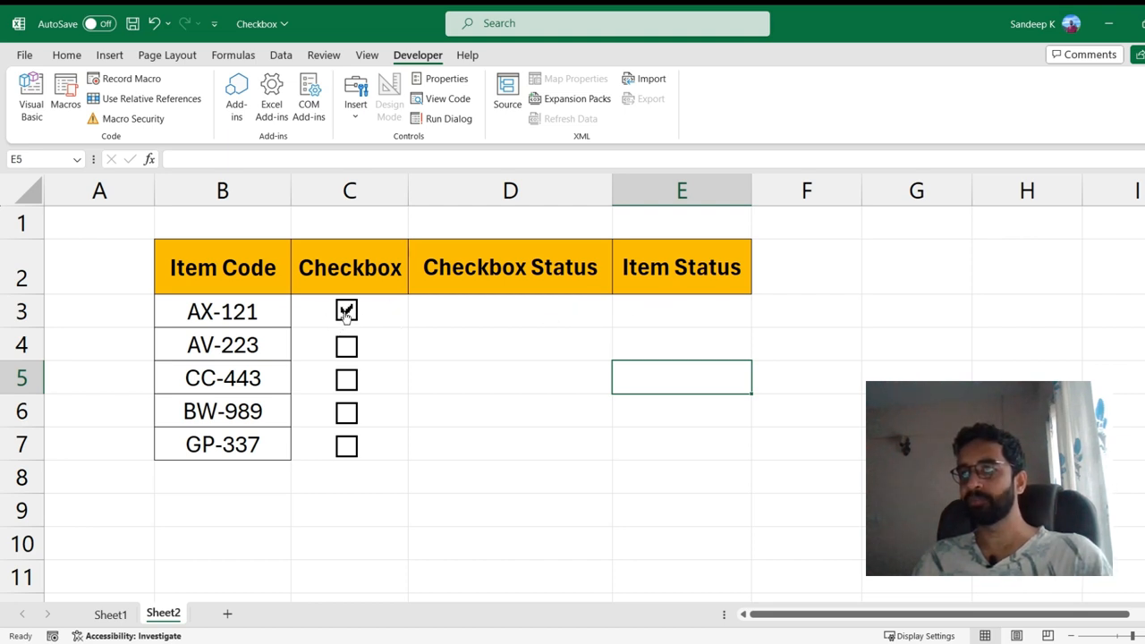
{"action": "left_click", "coordinate": [347, 311]}
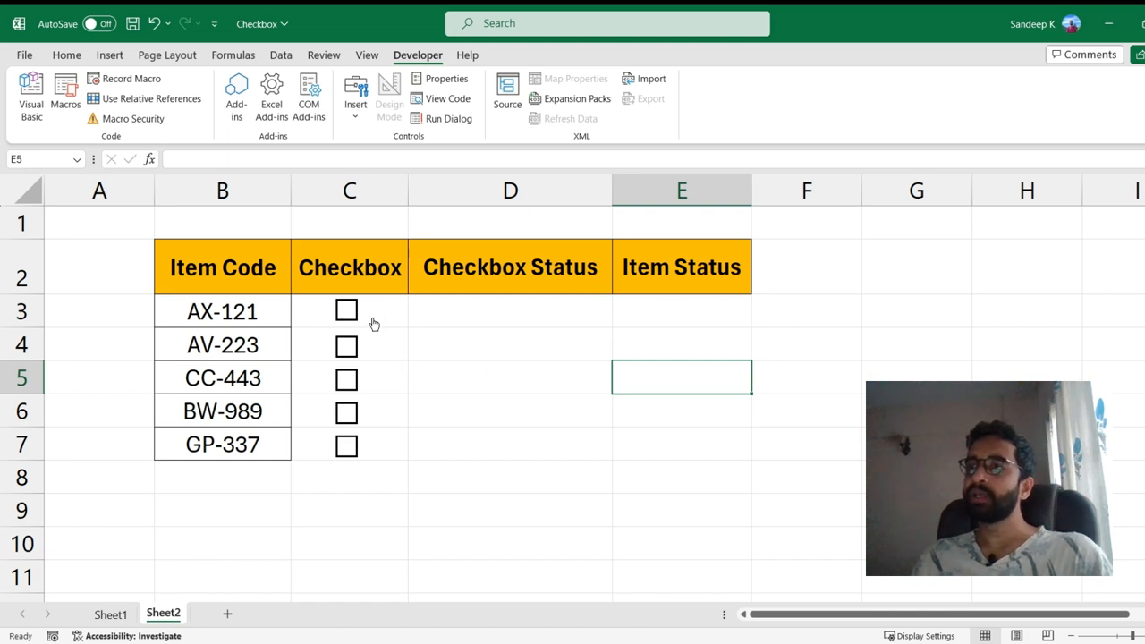
Give the AX-121 checkbox a flat look without 3-D shading.
{"action": "right_click", "coordinate": [347, 309]}
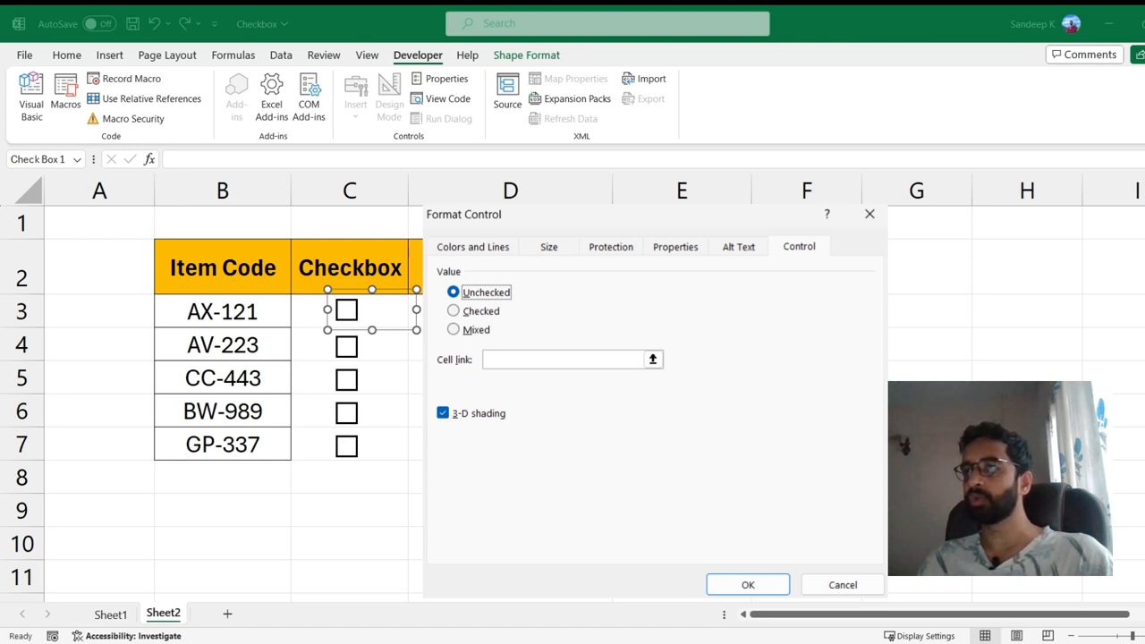
{"action": "left_click", "coordinate": [748, 583]}
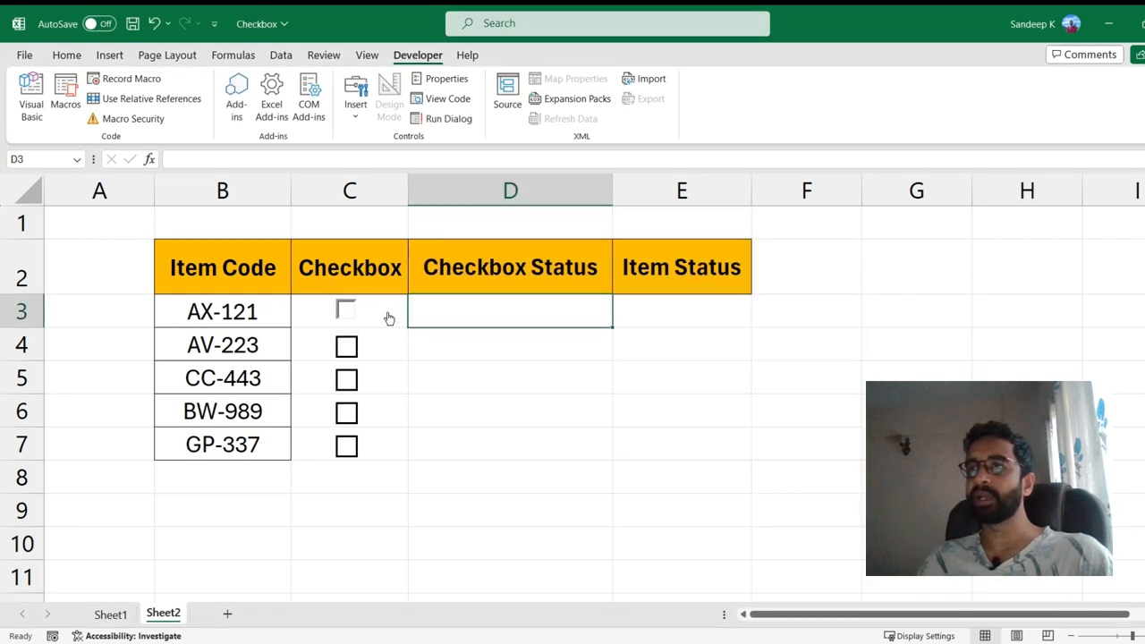
{"action": "left_click", "coordinate": [346, 312]}
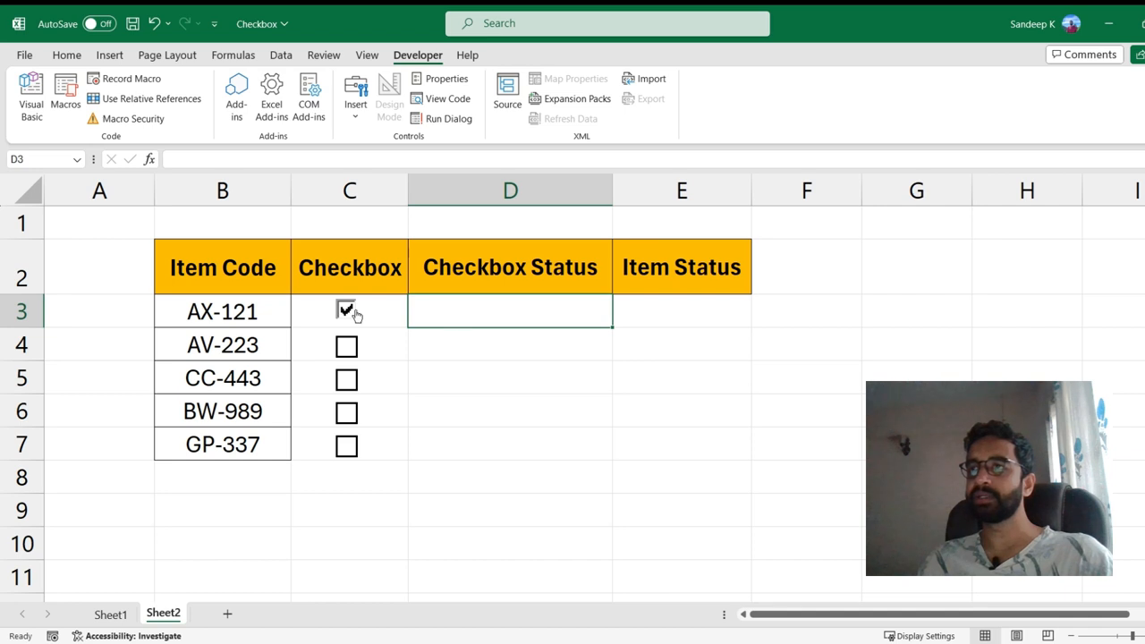
{"action": "mouse_move", "coordinate": [390, 324]}
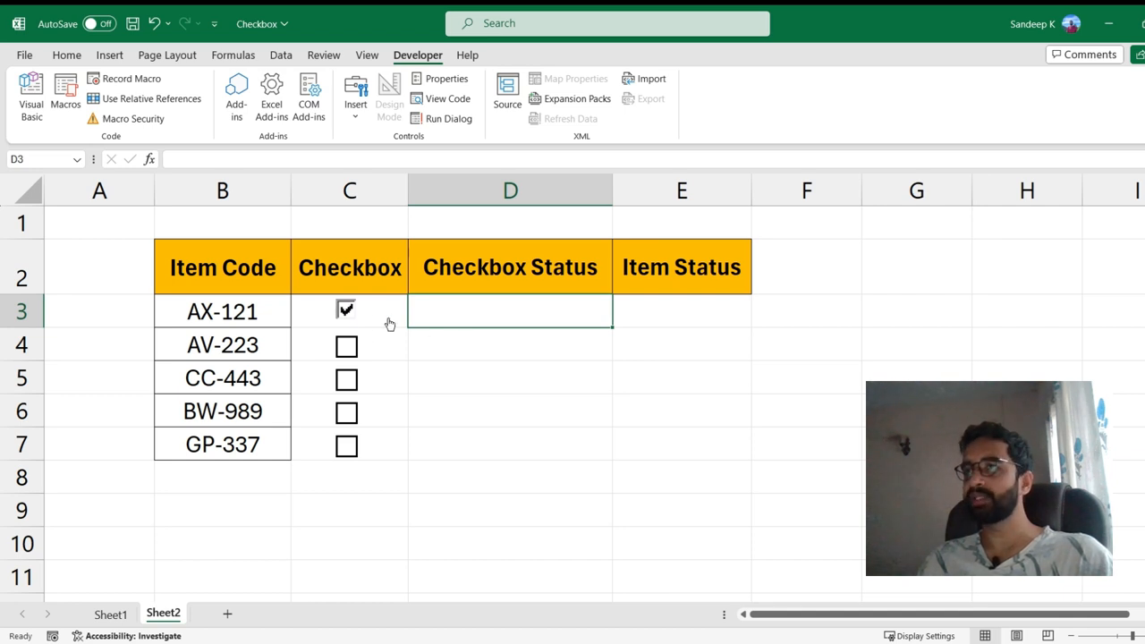
Link the AX-121 checkbox to cell $D$3 via Format Control.
{"action": "right_click", "coordinate": [347, 311]}
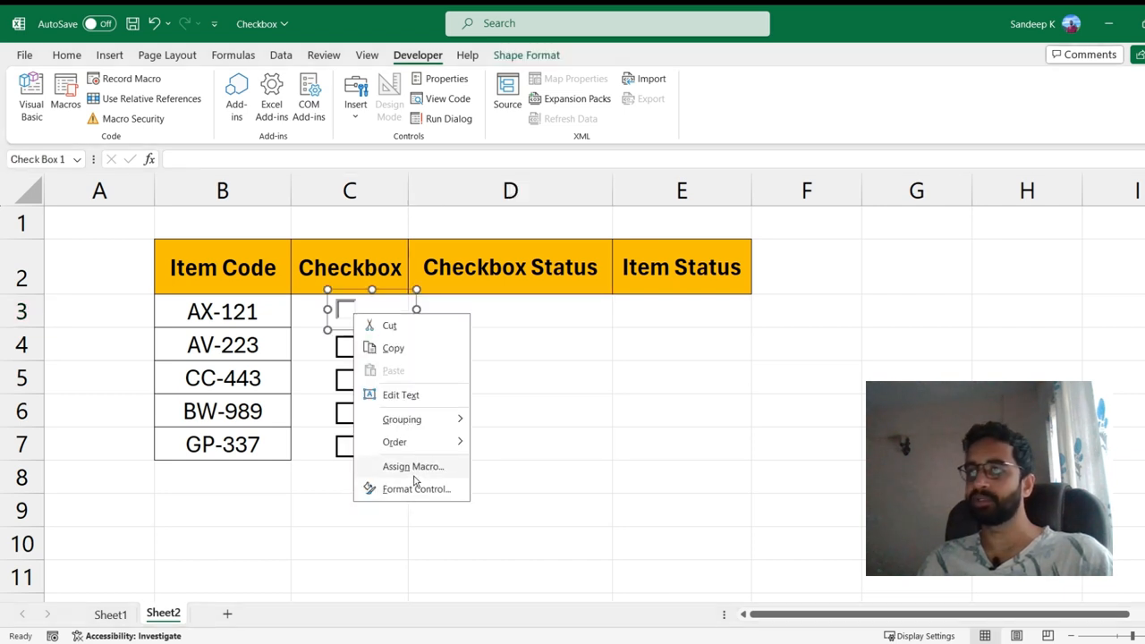
{"action": "left_click", "coordinate": [415, 490]}
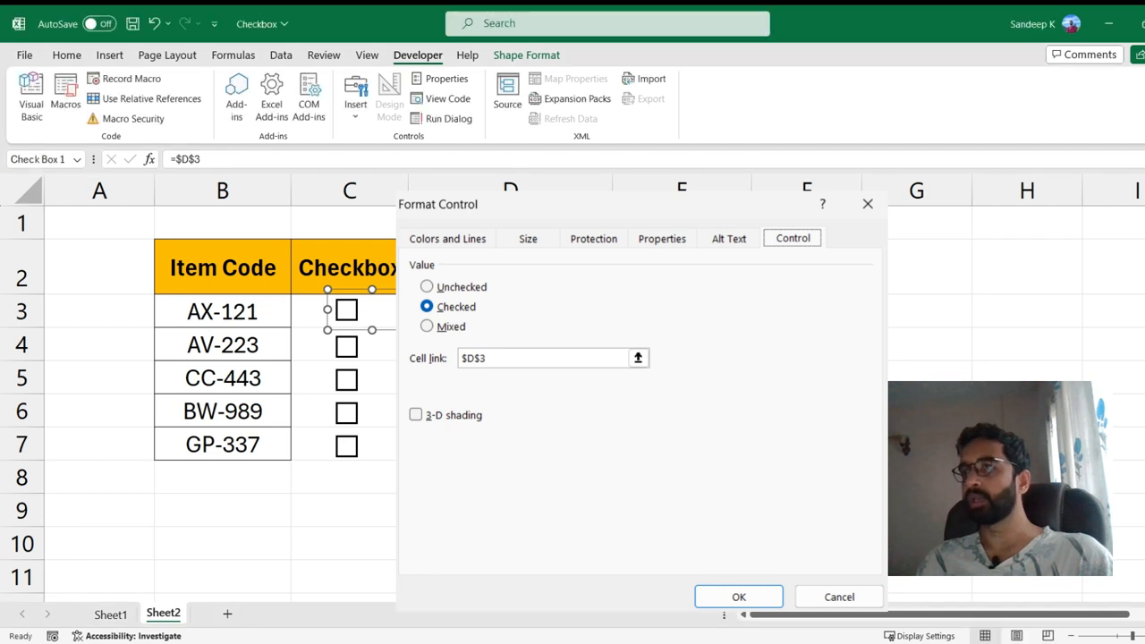
{"action": "left_click", "coordinate": [737, 596]}
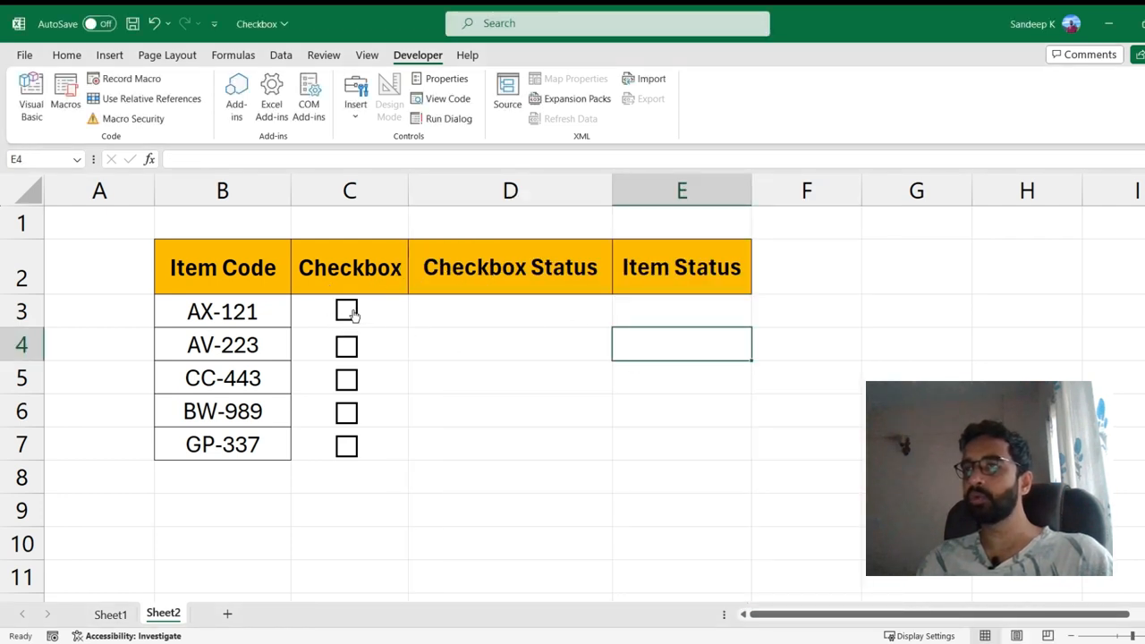
Toggle the C3 checkbox so D3 shows TRUE then FALSE.
{"action": "left_click", "coordinate": [347, 311]}
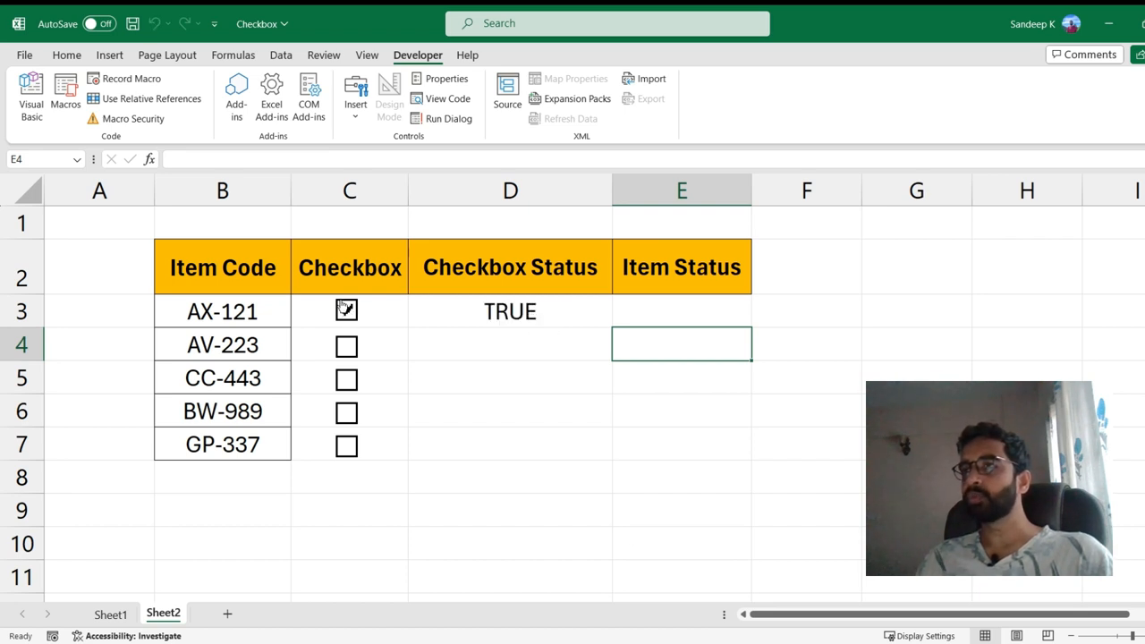
{"action": "left_click", "coordinate": [347, 312]}
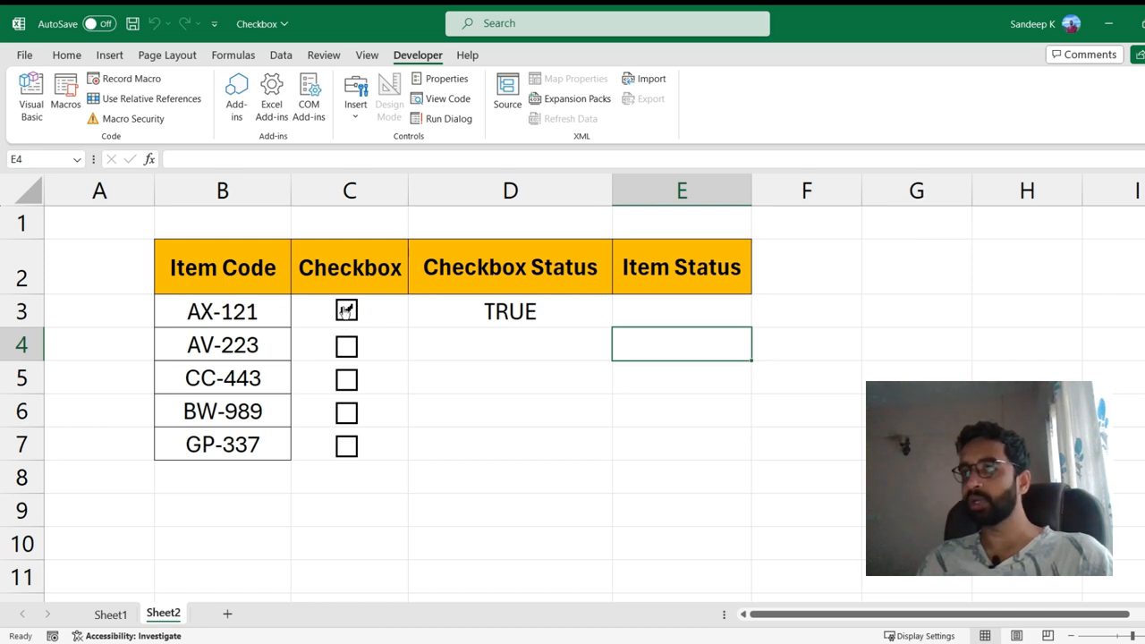
{"action": "left_click", "coordinate": [347, 312]}
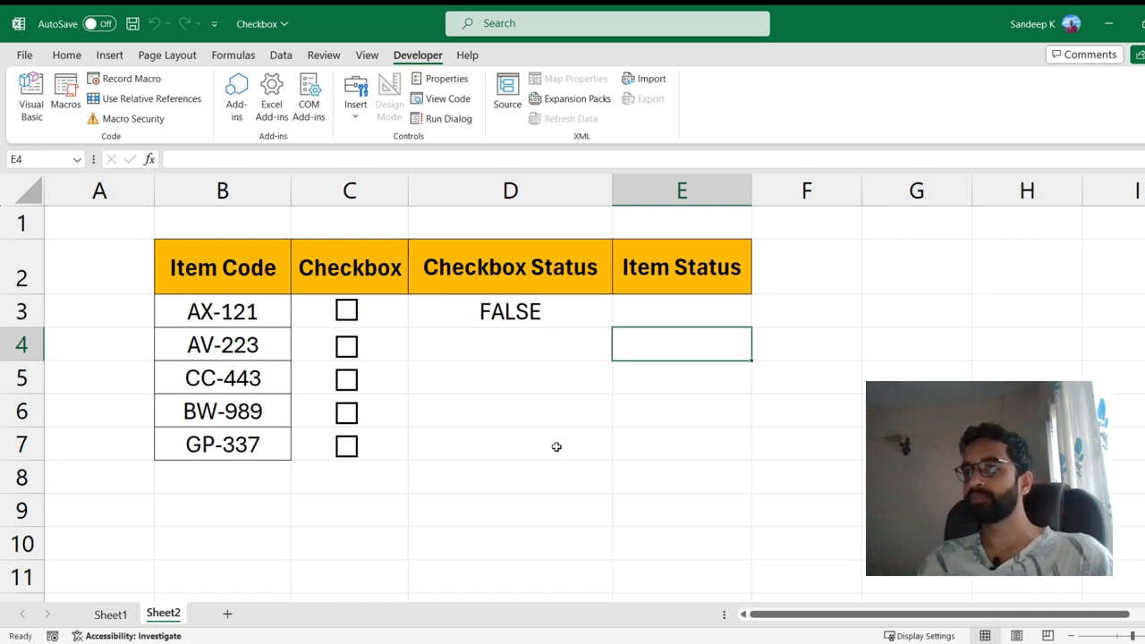
{"action": "mouse_move", "coordinate": [467, 311]}
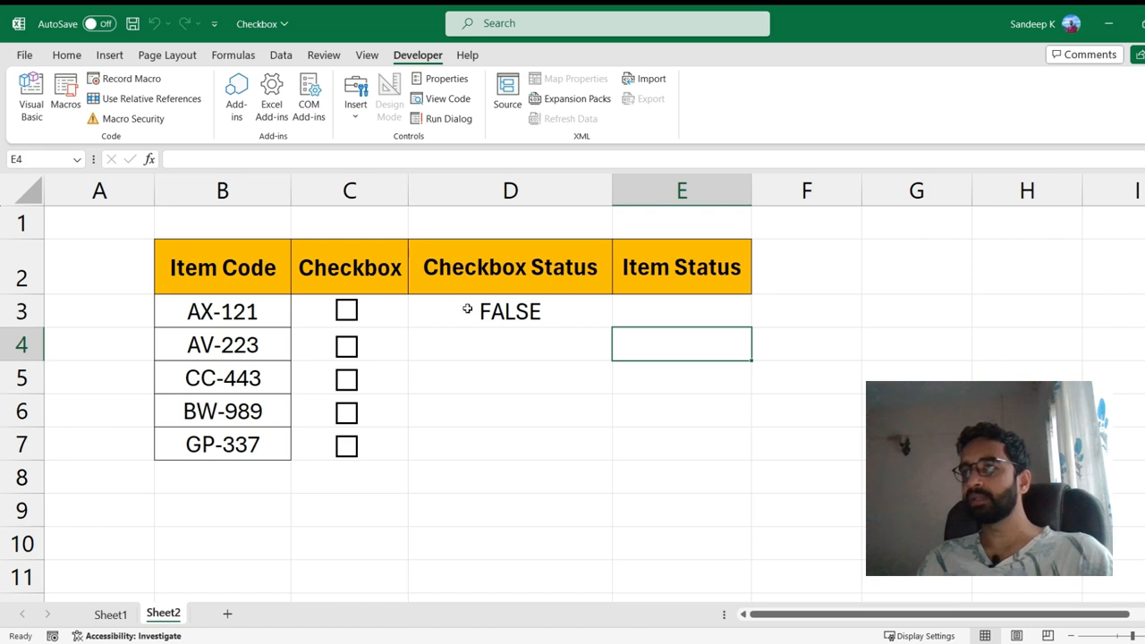
Link the AV-223 and CC-443 checkboxes to cells D4 and D5.
{"action": "right_click", "coordinate": [347, 345]}
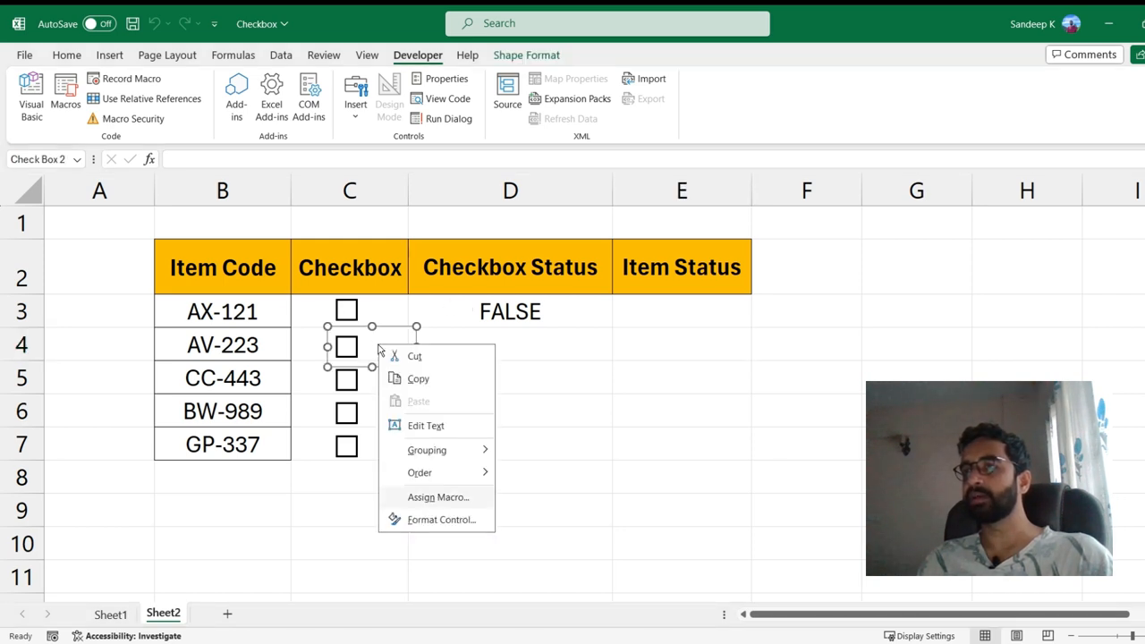
{"action": "left_click", "coordinate": [440, 519]}
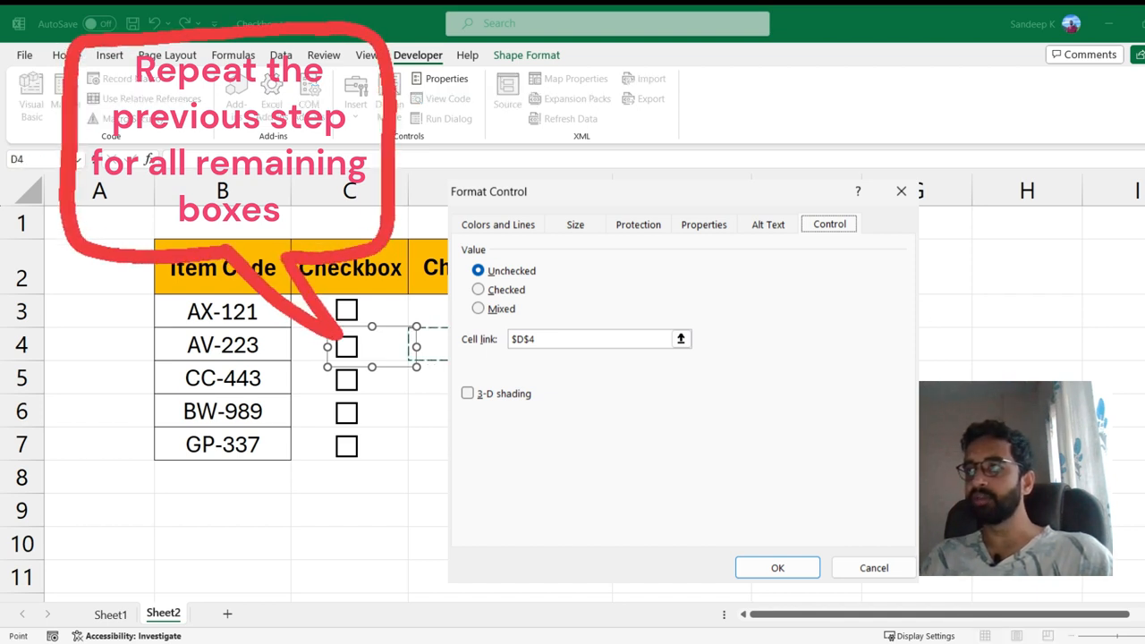
{"action": "left_click", "coordinate": [777, 567]}
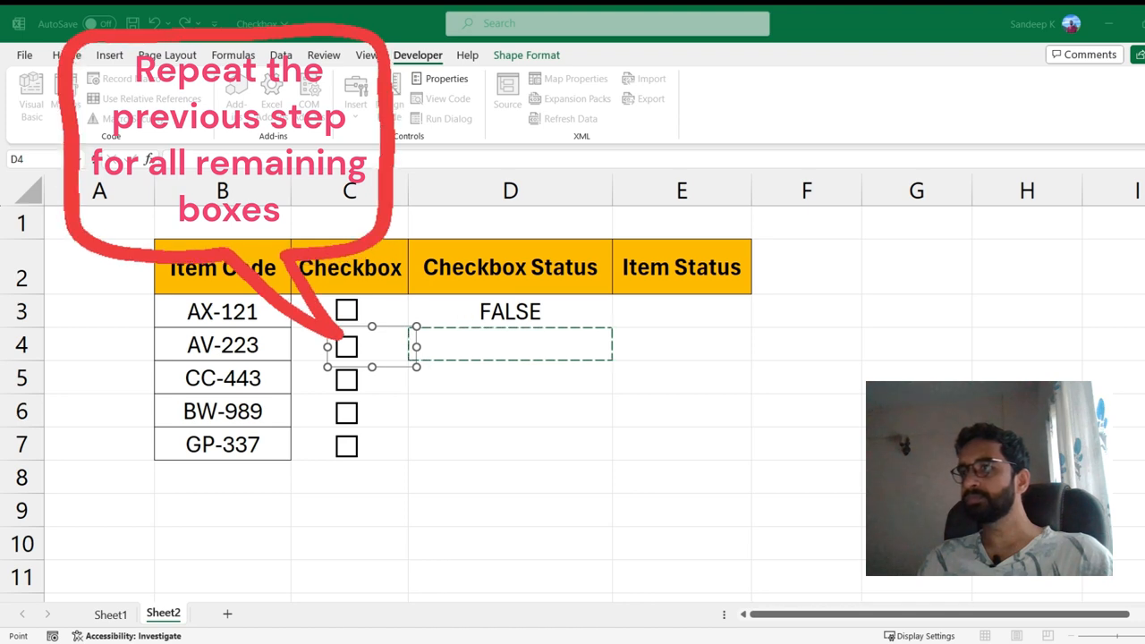
{"action": "right_click", "coordinate": [348, 347]}
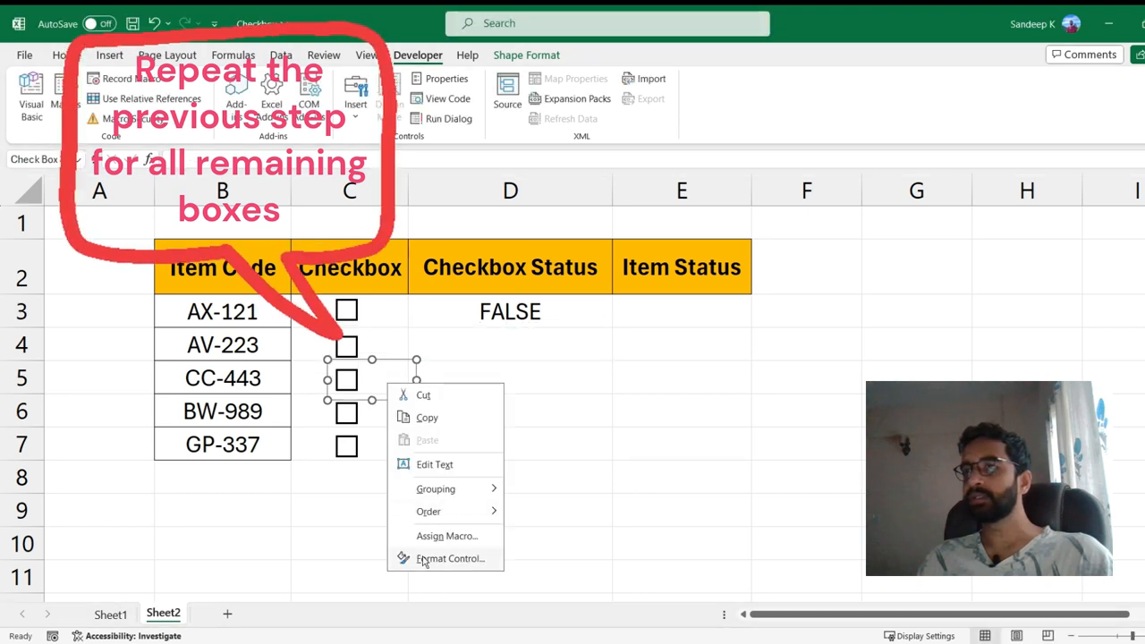
{"action": "left_click", "coordinate": [446, 558]}
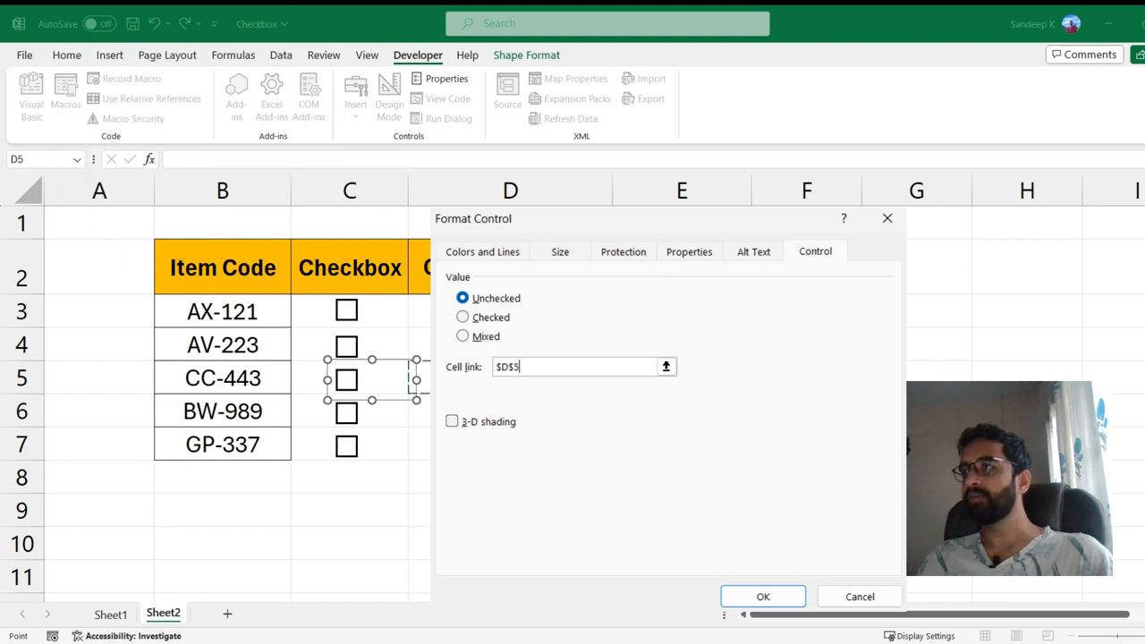
{"action": "left_click", "coordinate": [763, 596]}
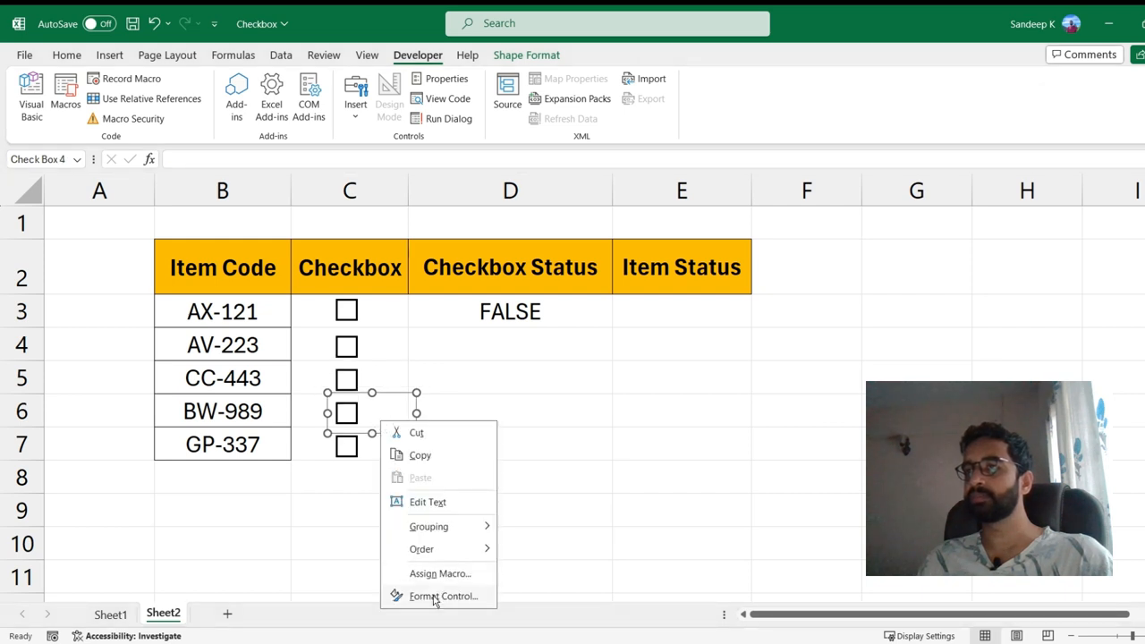
Link the row 6 and row 7 checkboxes to cells D6 and D7.
{"action": "left_click", "coordinate": [436, 597]}
{"action": "type", "text": "$D$6"}
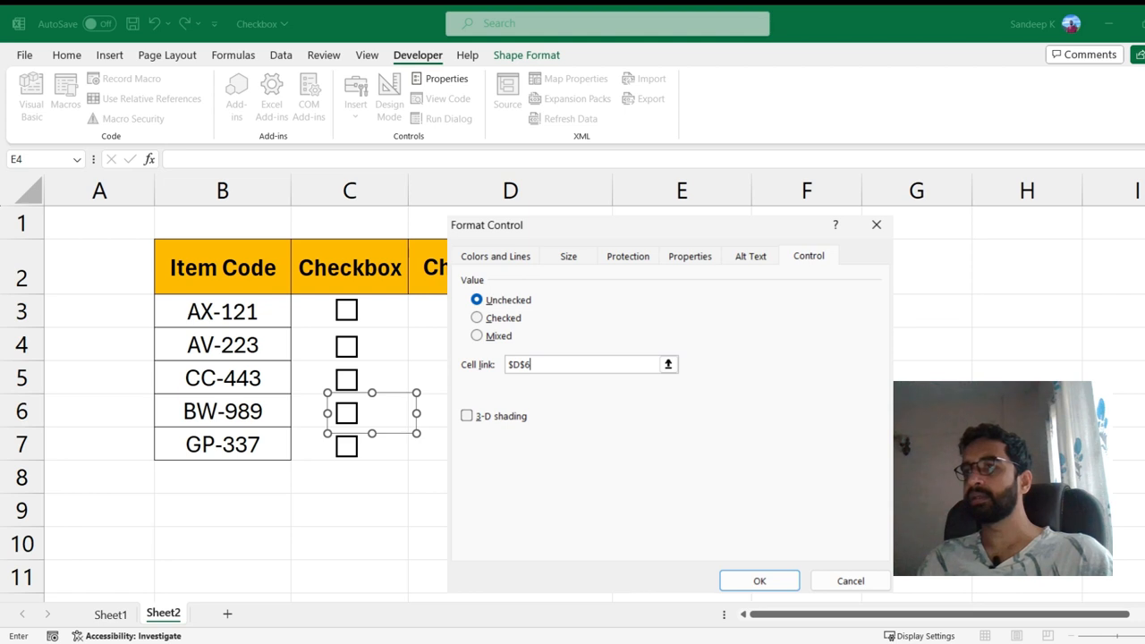
{"action": "left_click", "coordinate": [759, 580]}
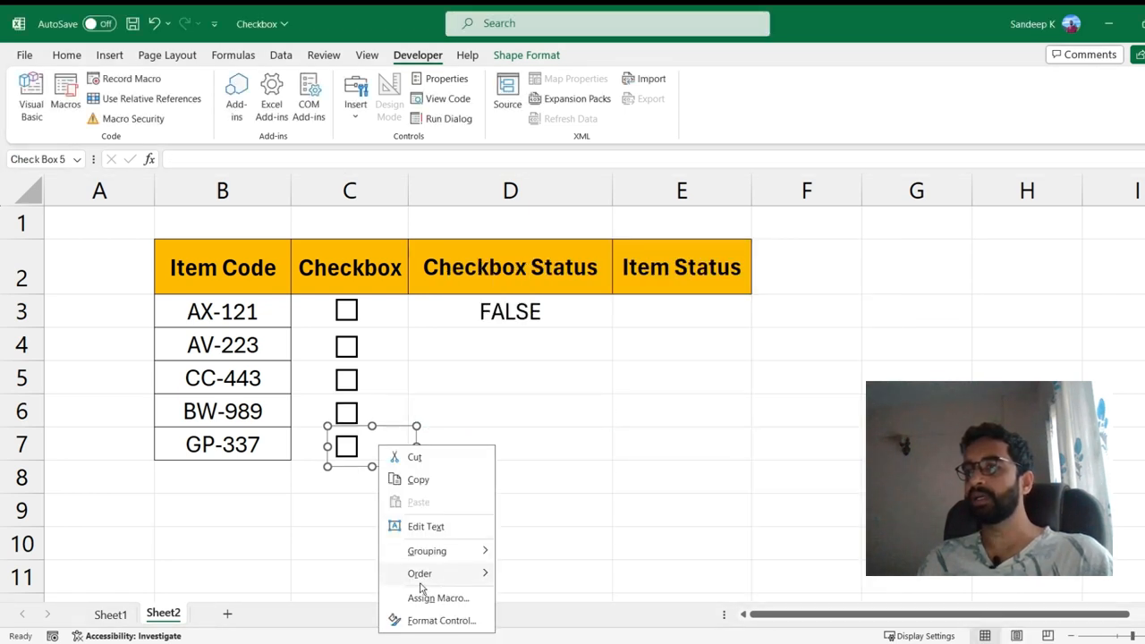
{"action": "left_click", "coordinate": [443, 619]}
{"action": "type", "text": "$D$7"}
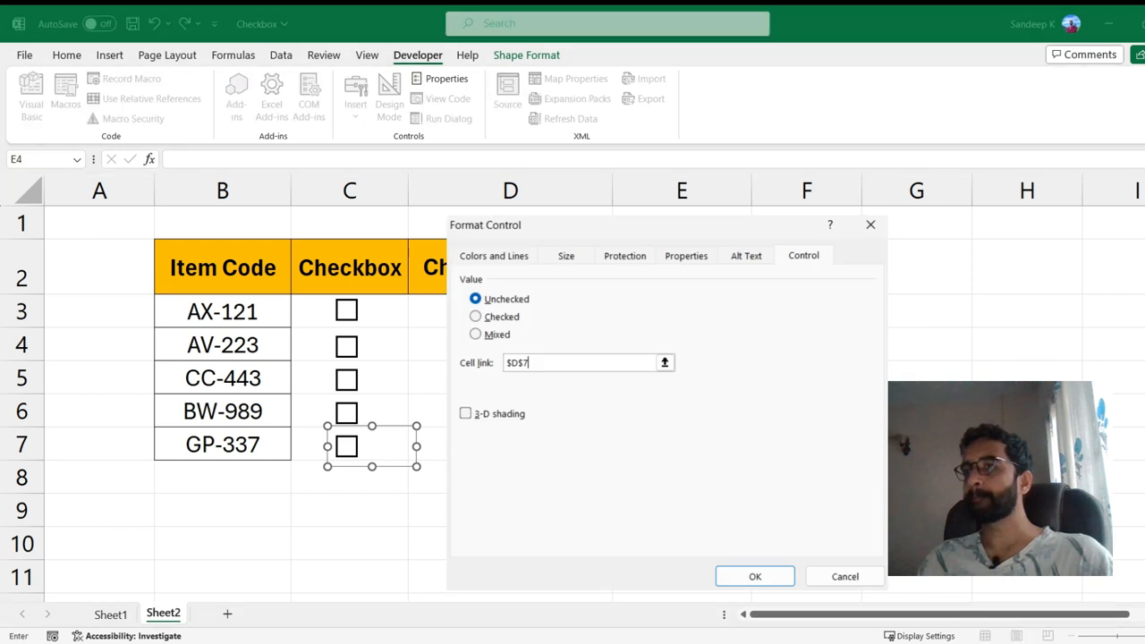
{"action": "left_click", "coordinate": [755, 576]}
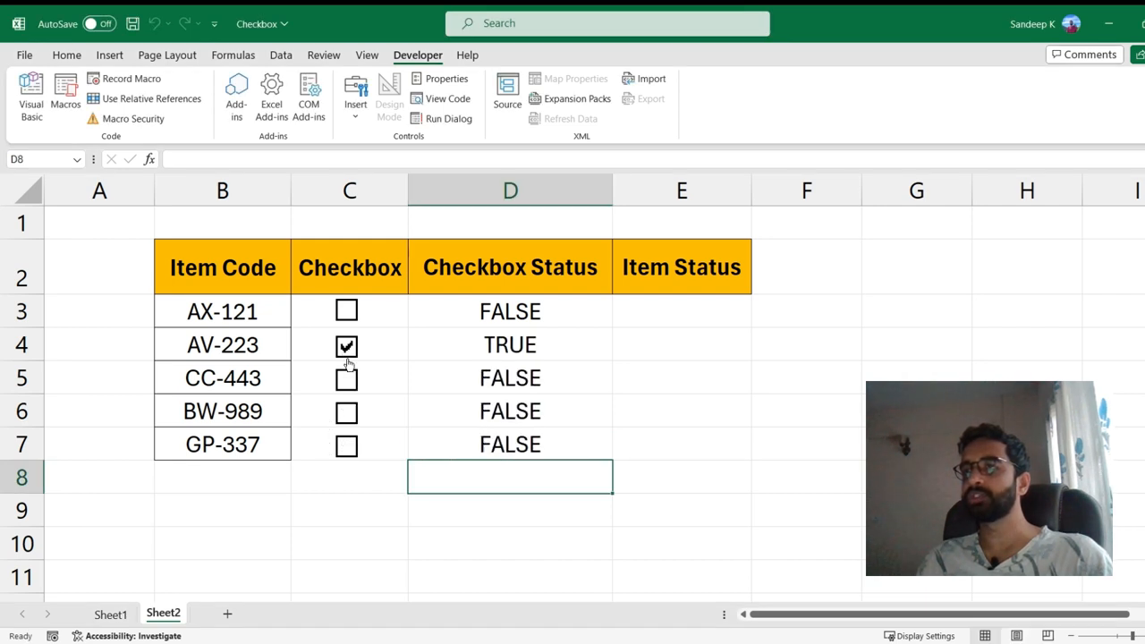
Tick a checkbox to confirm its status cell turns TRUE, then go to Sheet1.
{"action": "left_click", "coordinate": [347, 345]}
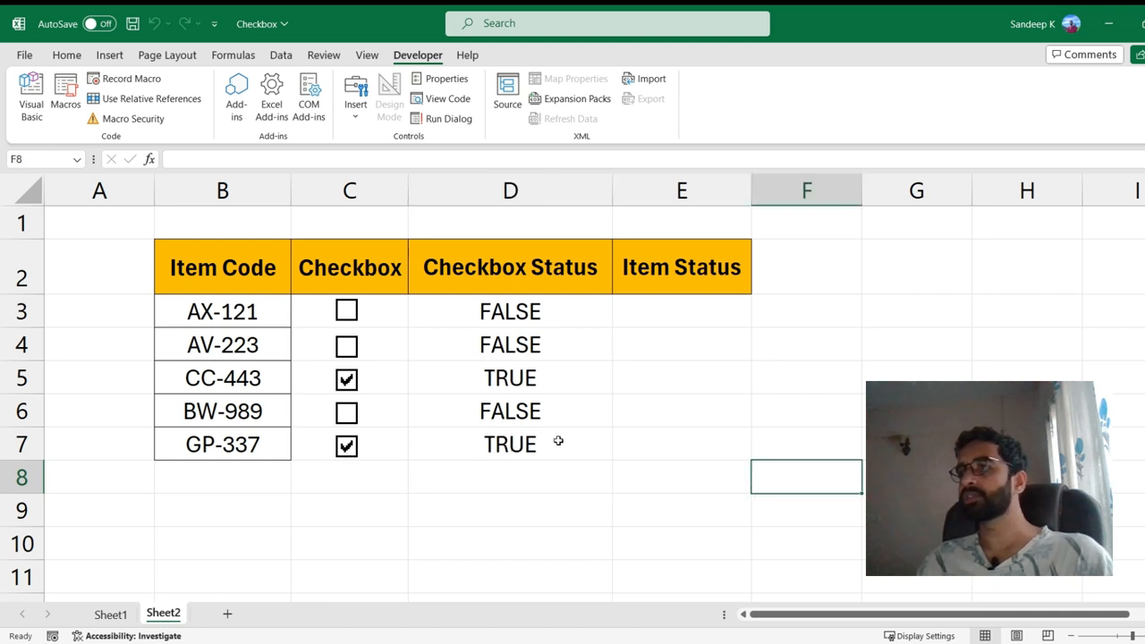
{"action": "left_click", "coordinate": [111, 613]}
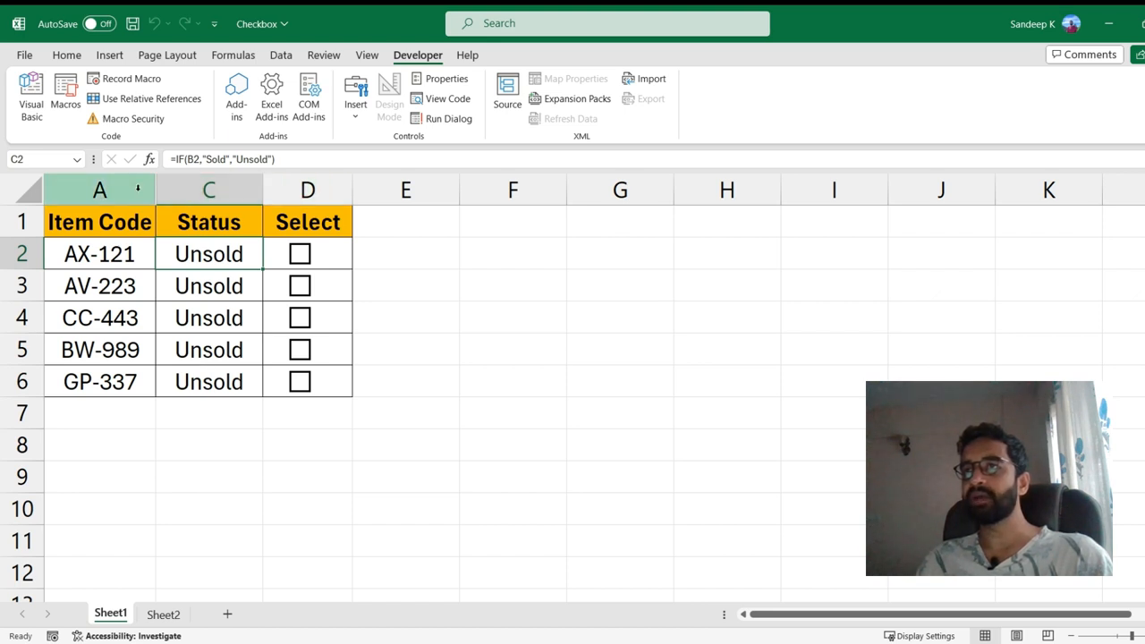
Unhide Sheet1's TRUE/FALSE Status column, then return to Sheet2.
{"action": "right_click", "coordinate": [100, 190]}
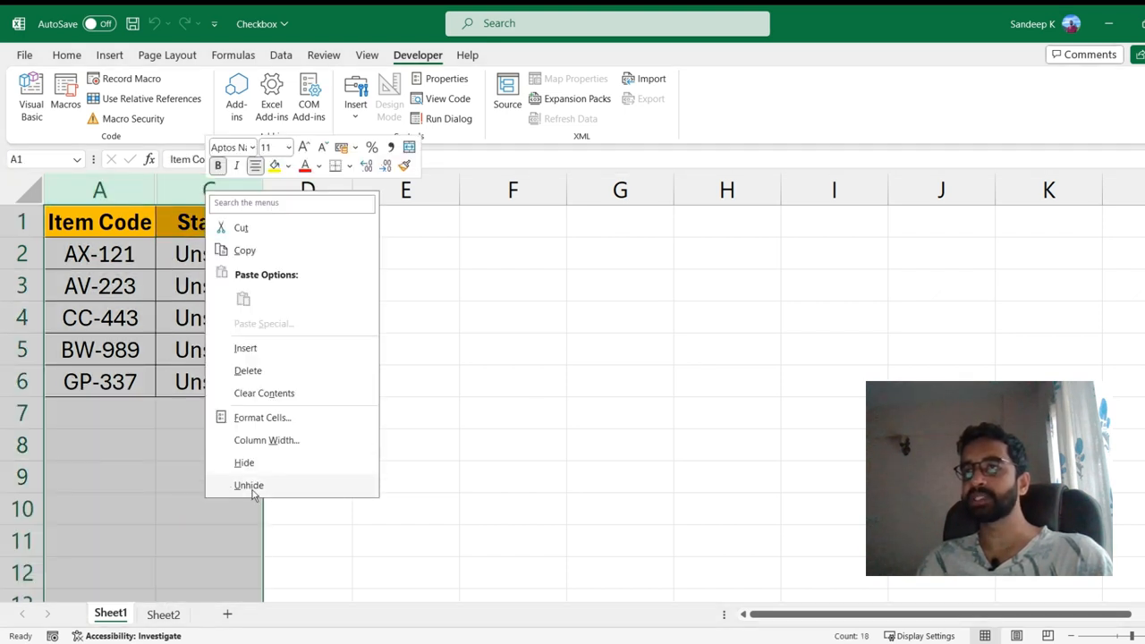
{"action": "left_click", "coordinate": [249, 485]}
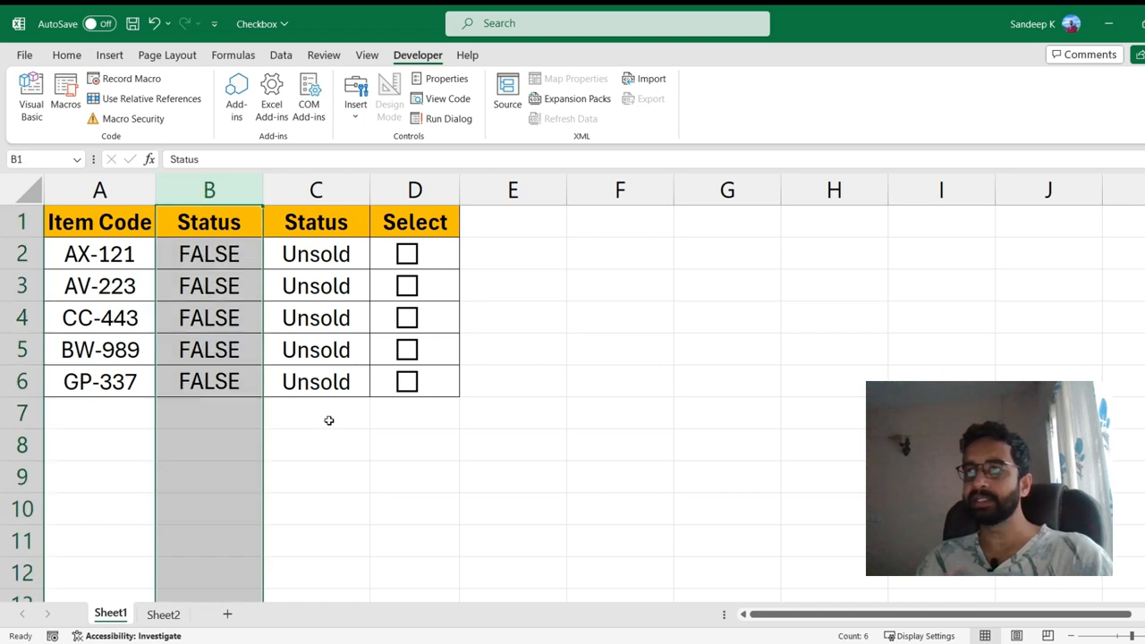
{"action": "right_click", "coordinate": [208, 189]}
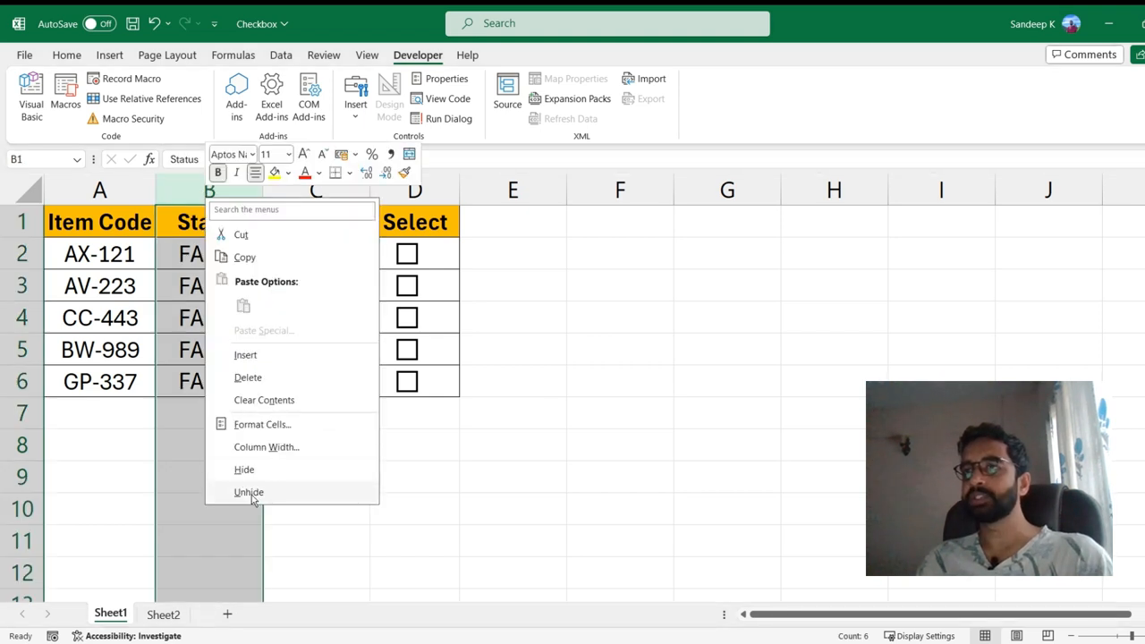
{"action": "left_click", "coordinate": [157, 613]}
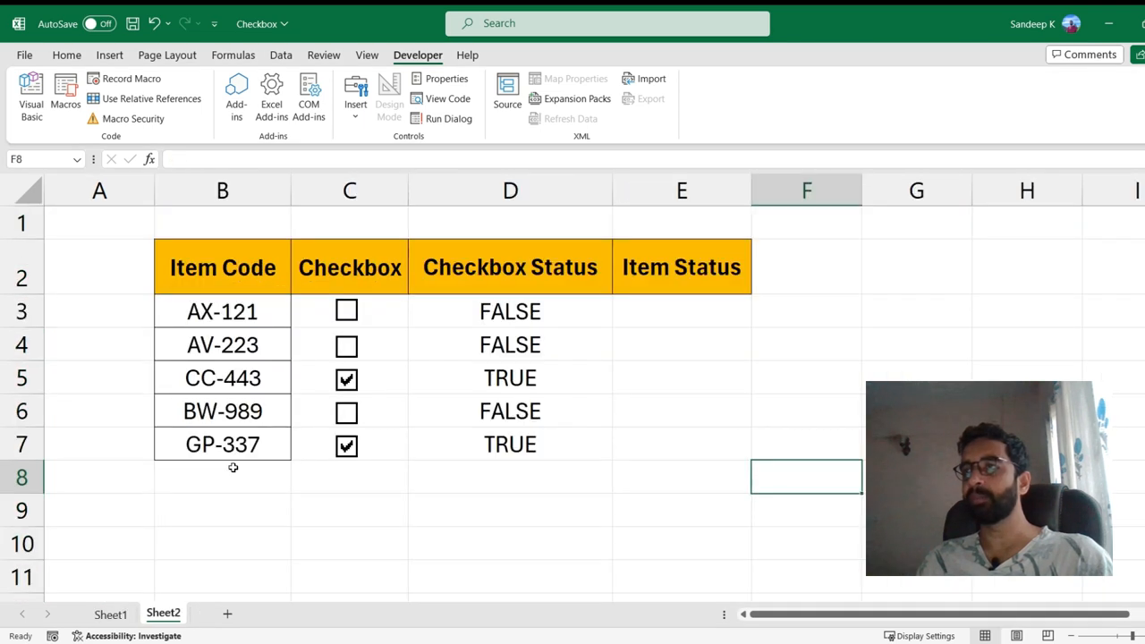
Enter =IF(D3,"Sold","Unsold") in E3 so it reads Unsold.
{"action": "left_click", "coordinate": [682, 312]}
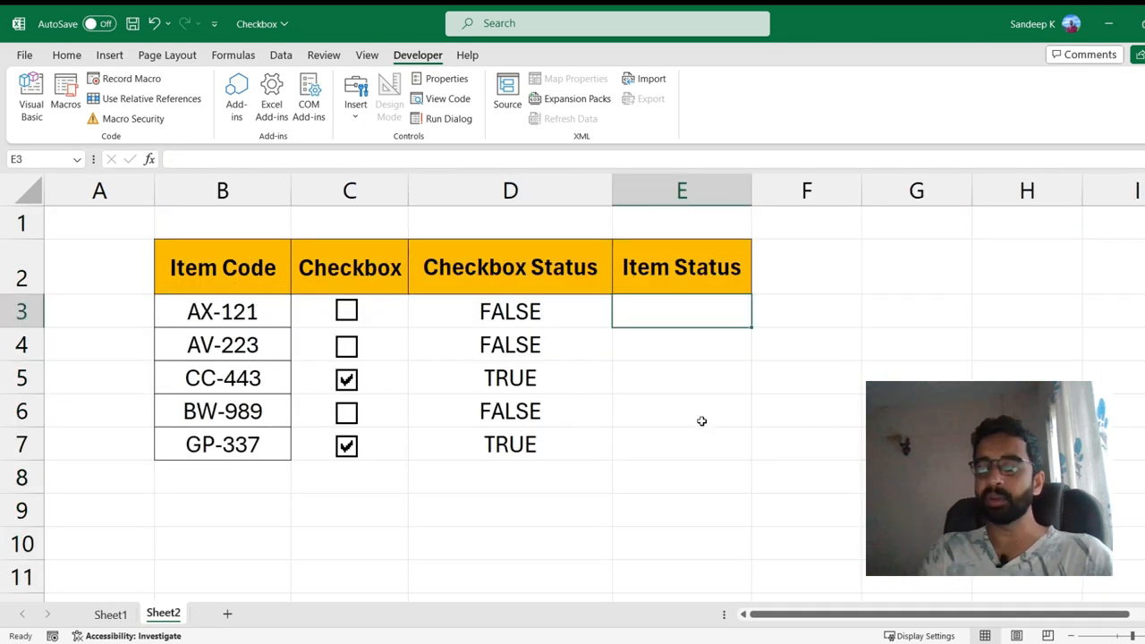
{"action": "type", "text": "=IF("}
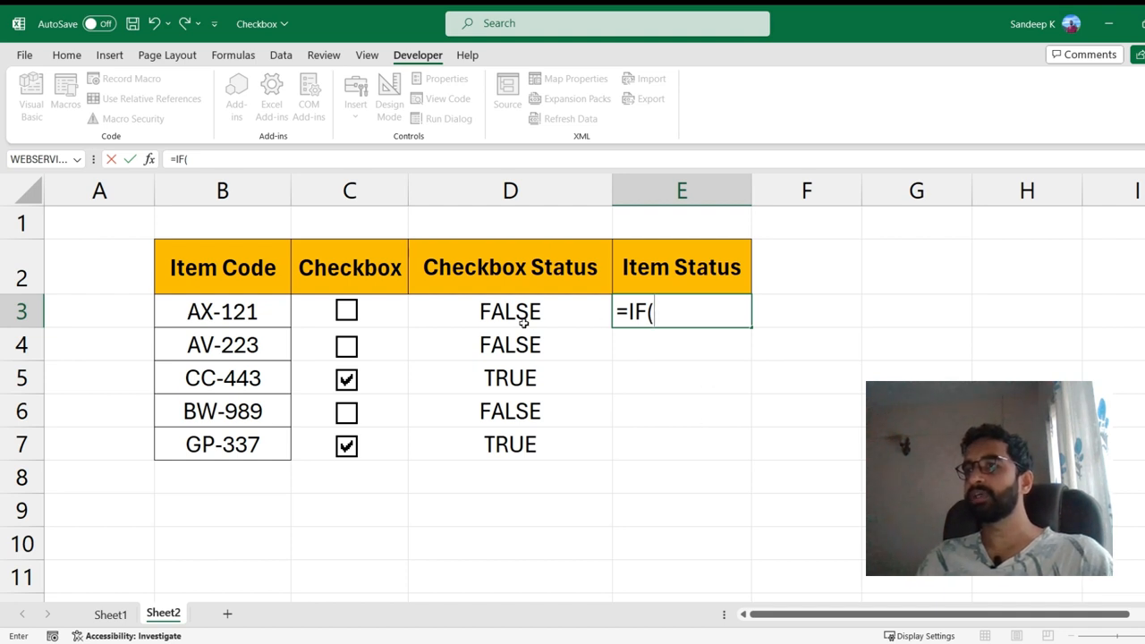
{"action": "left_click", "coordinate": [509, 312]}
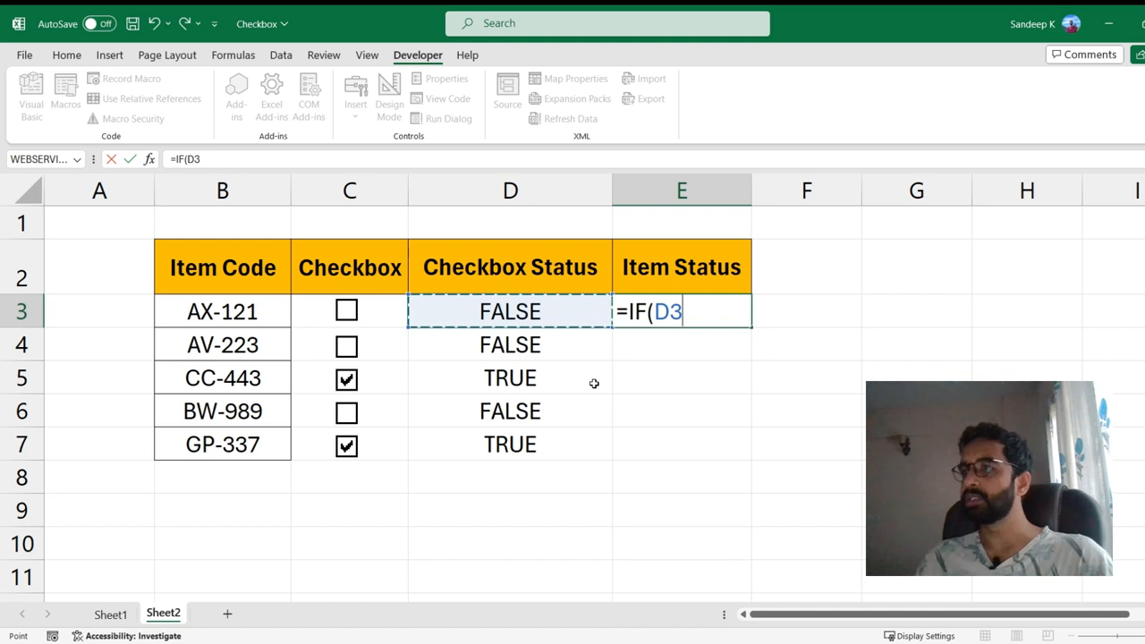
{"action": "type", "text": ","}
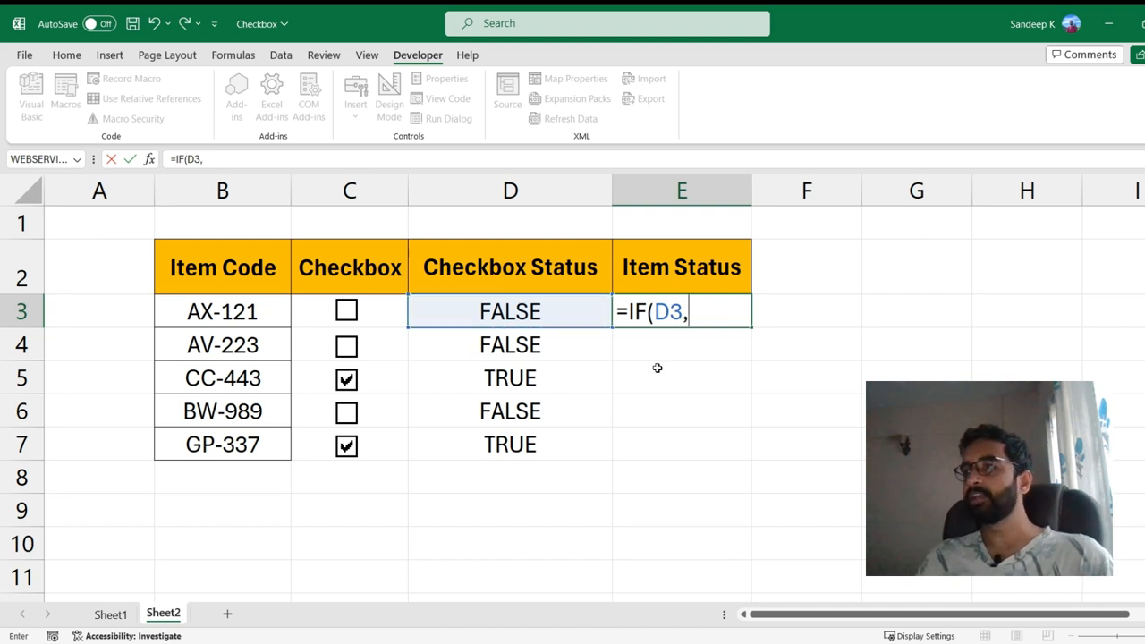
{"action": "mouse_move", "coordinate": [730, 405]}
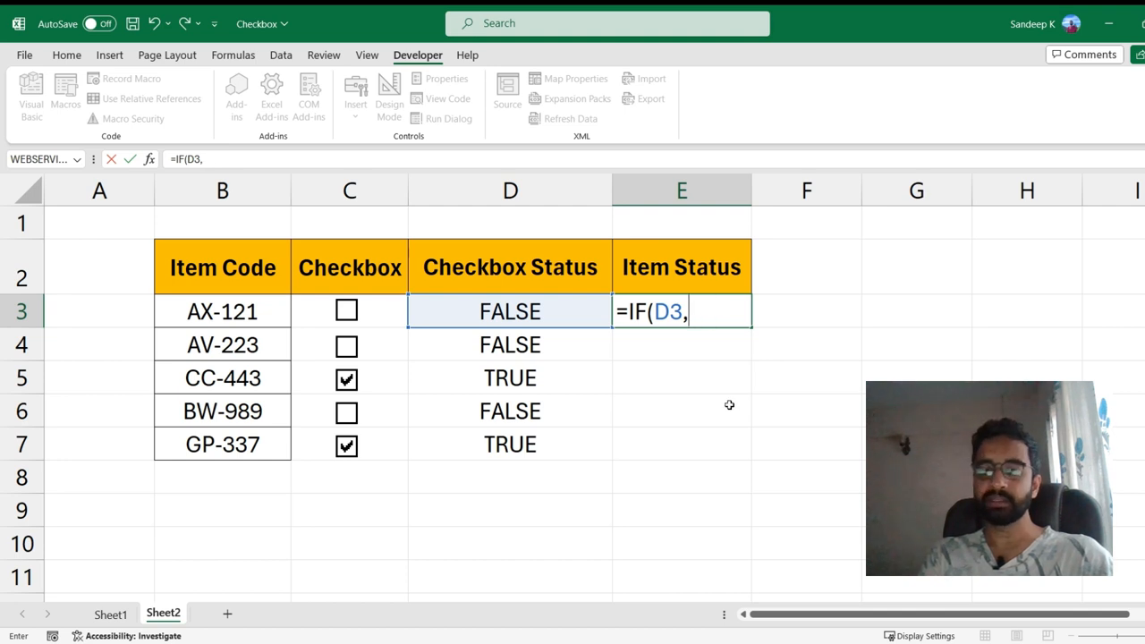
{"action": "type", "text": "\"Sold\""}
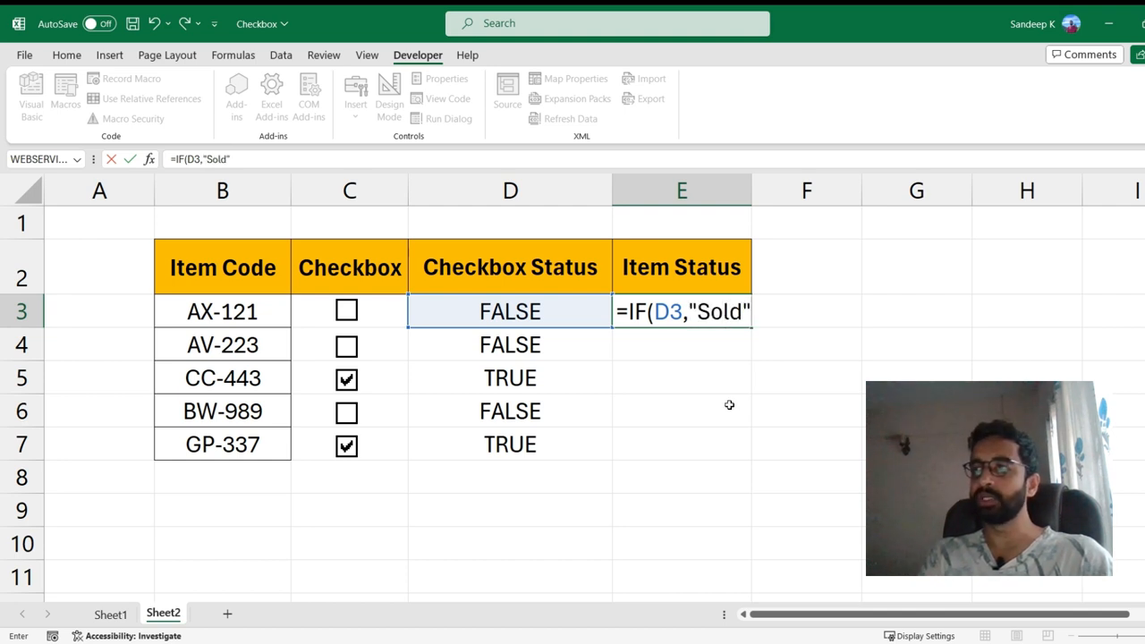
{"action": "type", "text": ",\"Un"}
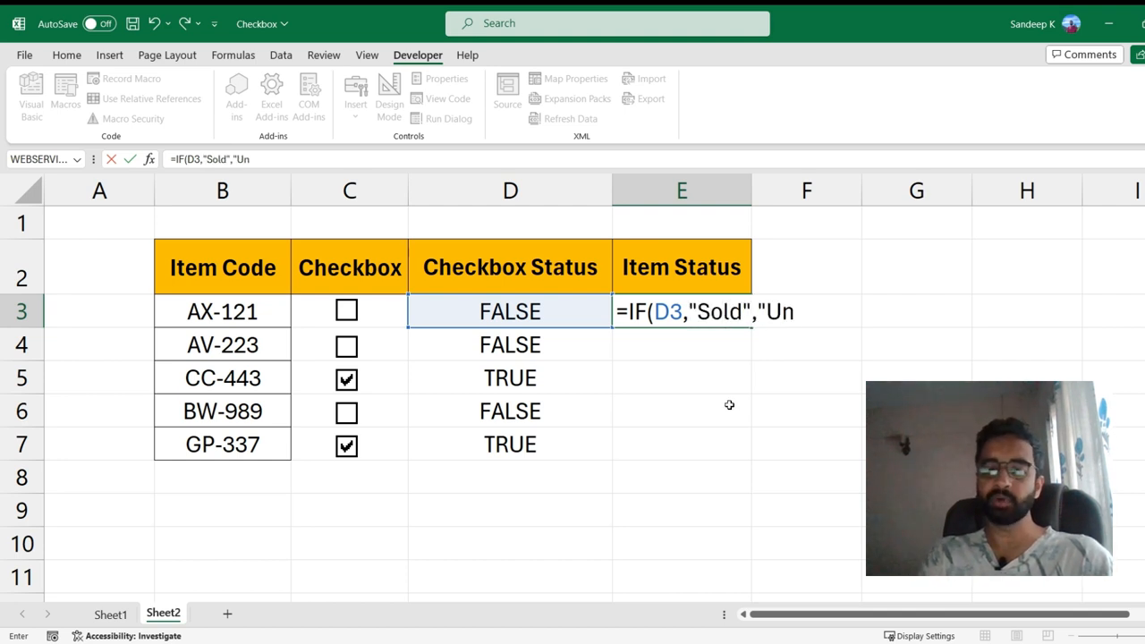
{"action": "type", "text": "sold\")"}
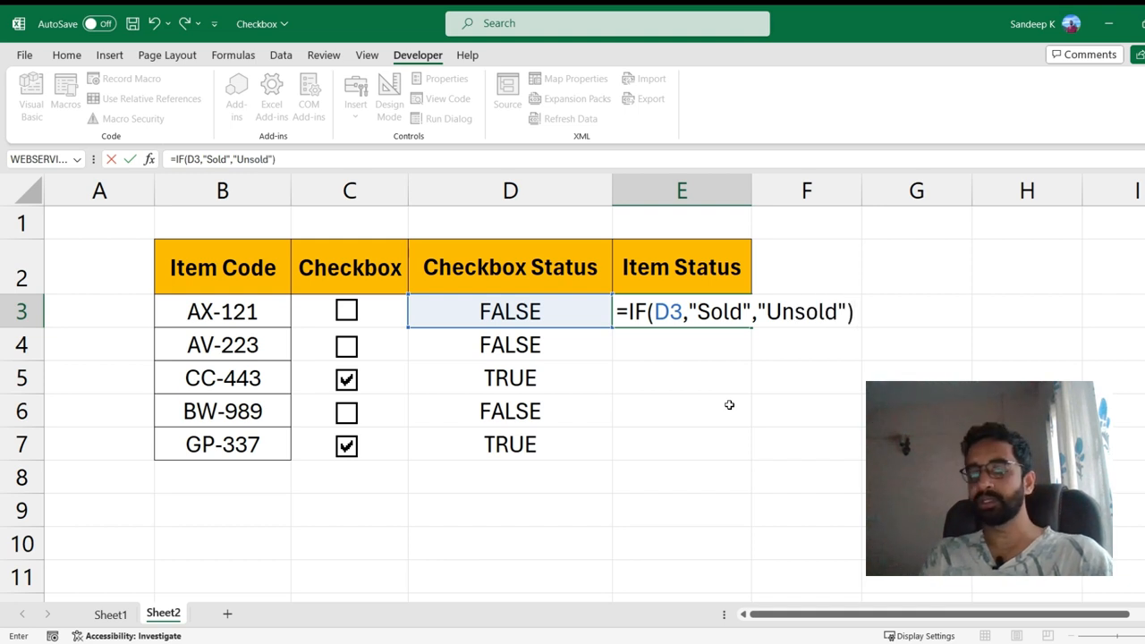
{"action": "key", "text": "Enter"}
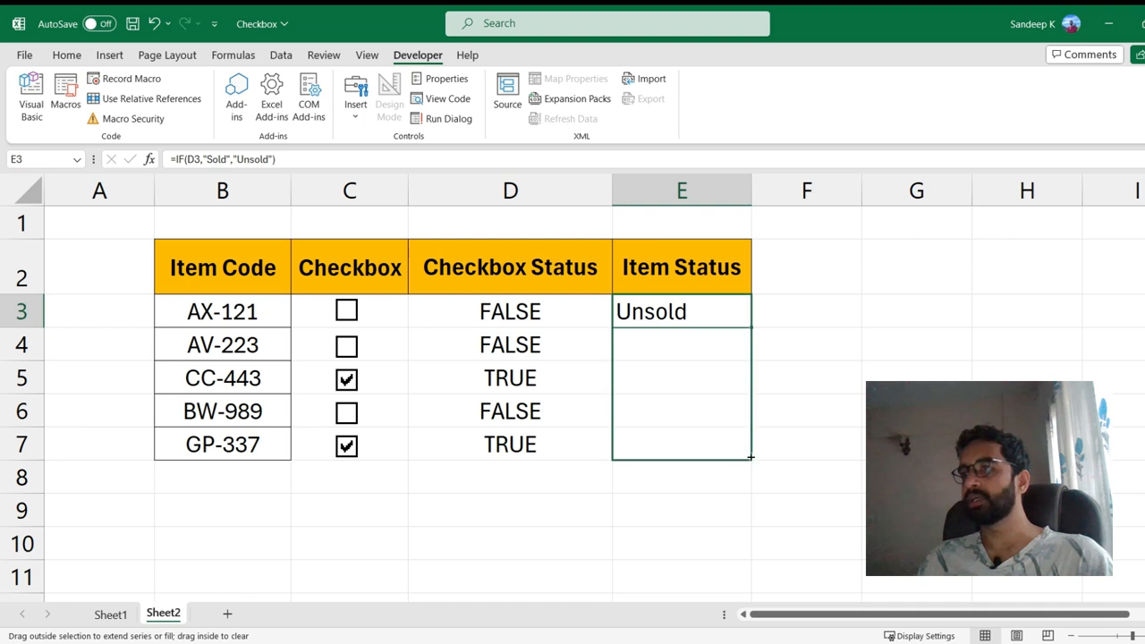
Fill the IF Sold/Unsold formula down E3:E7 and tick AX-121 and another item's checkbox as sold.
{"action": "left_click_drag", "start_coordinate": [681, 312], "coordinate": [682, 444]}
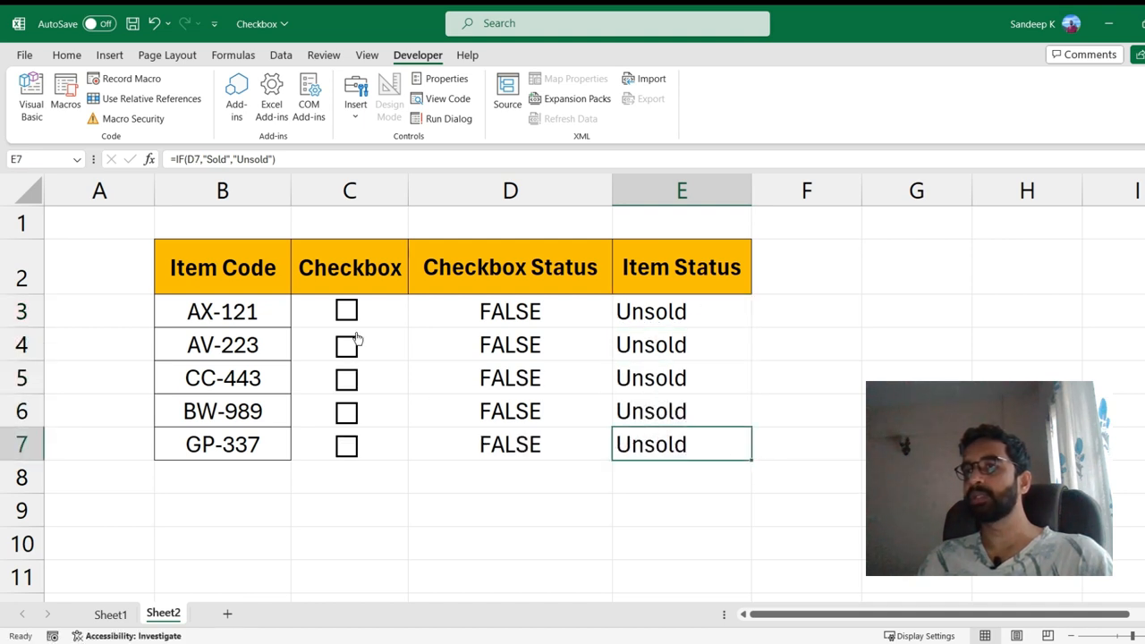
{"action": "left_click", "coordinate": [347, 311]}
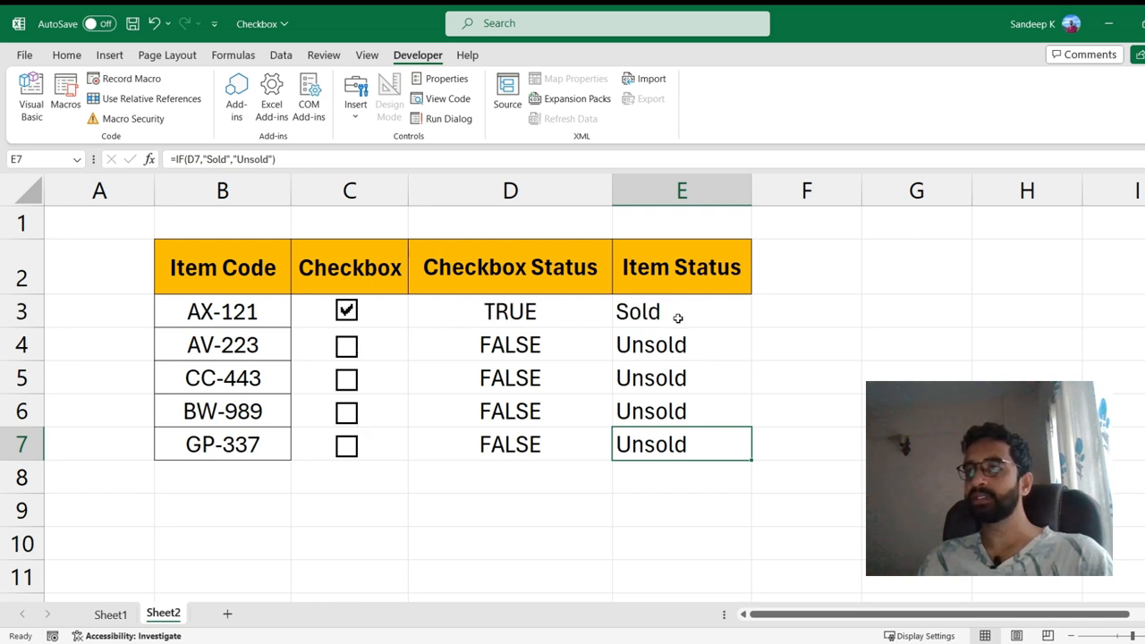
{"action": "left_click", "coordinate": [348, 411]}
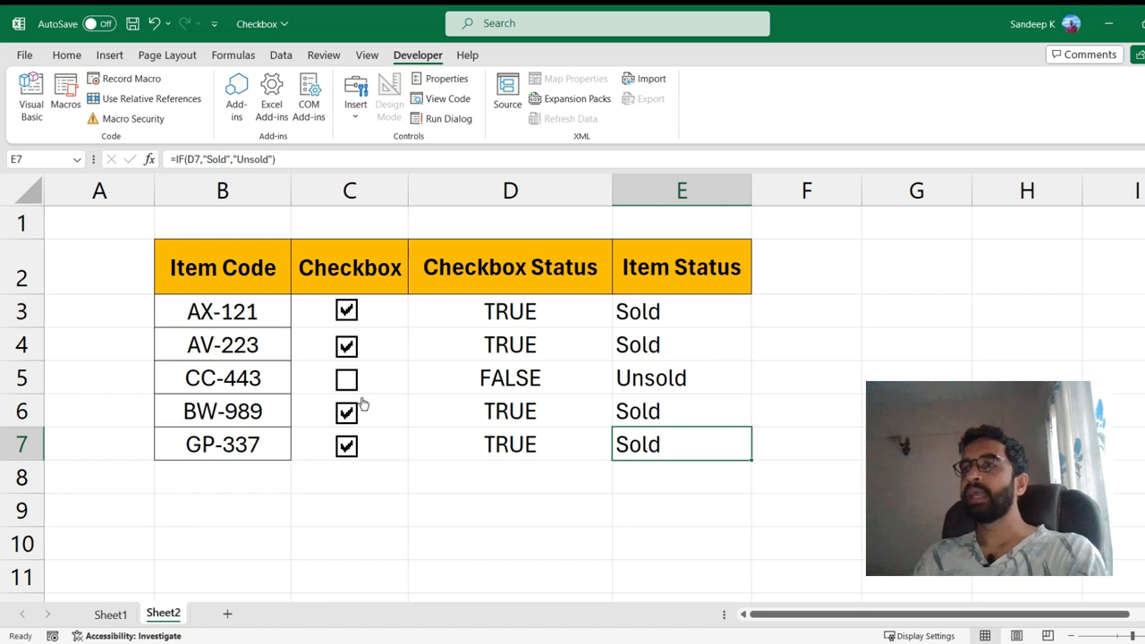
{"action": "mouse_move", "coordinate": [426, 361]}
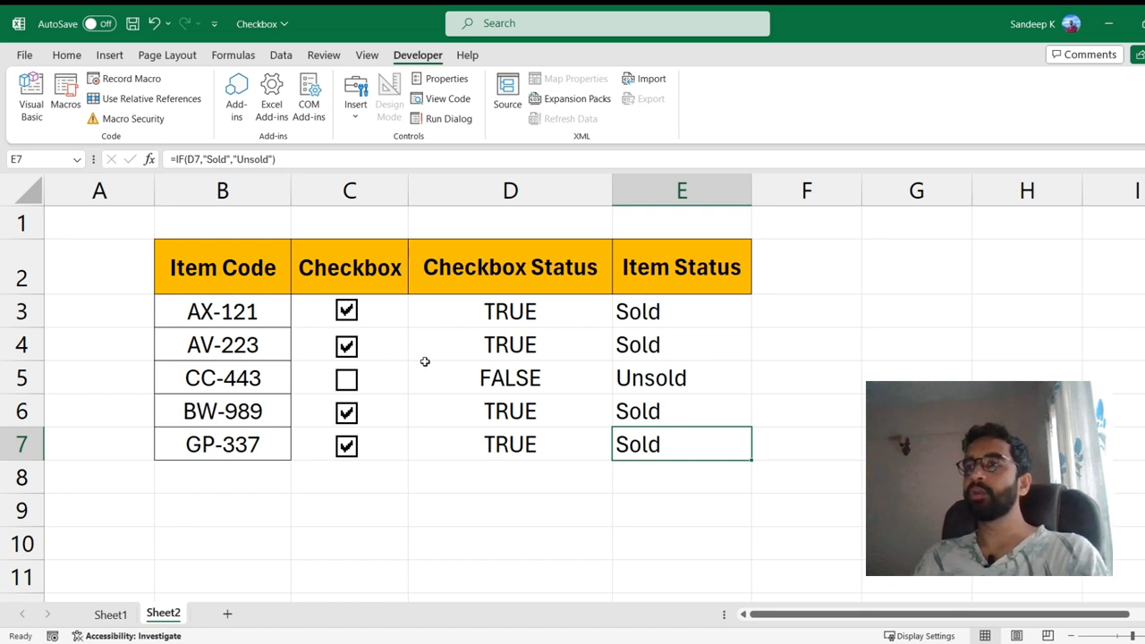
Hide column D (Checkbox Status) so Item Status sits next to the checkboxes.
{"action": "left_click", "coordinate": [510, 189]}
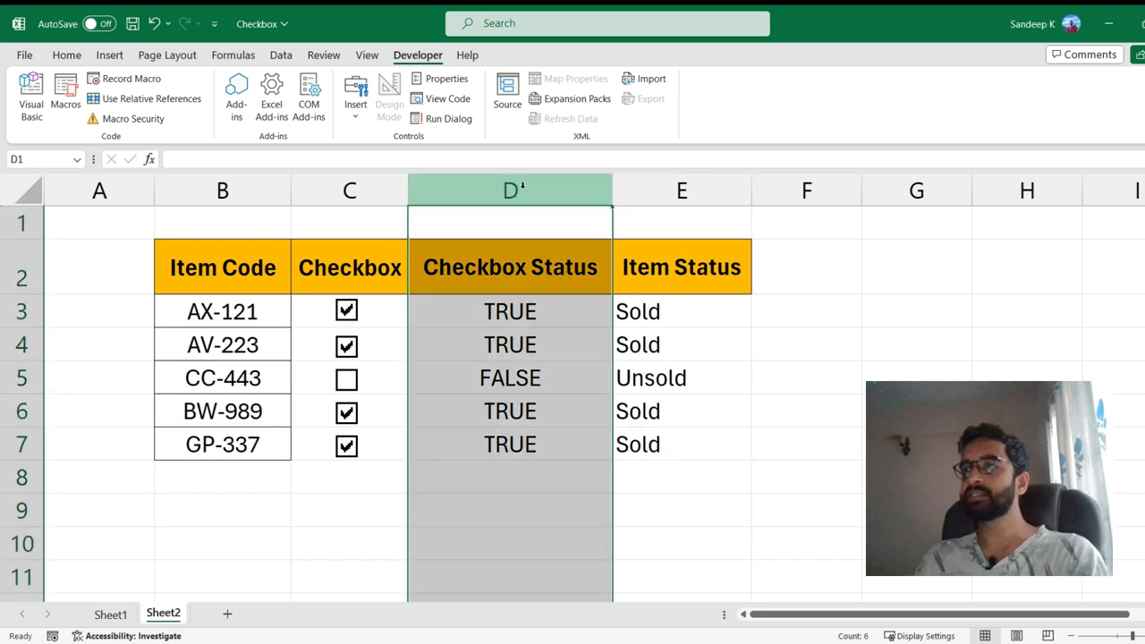
{"action": "right_click", "coordinate": [510, 190]}
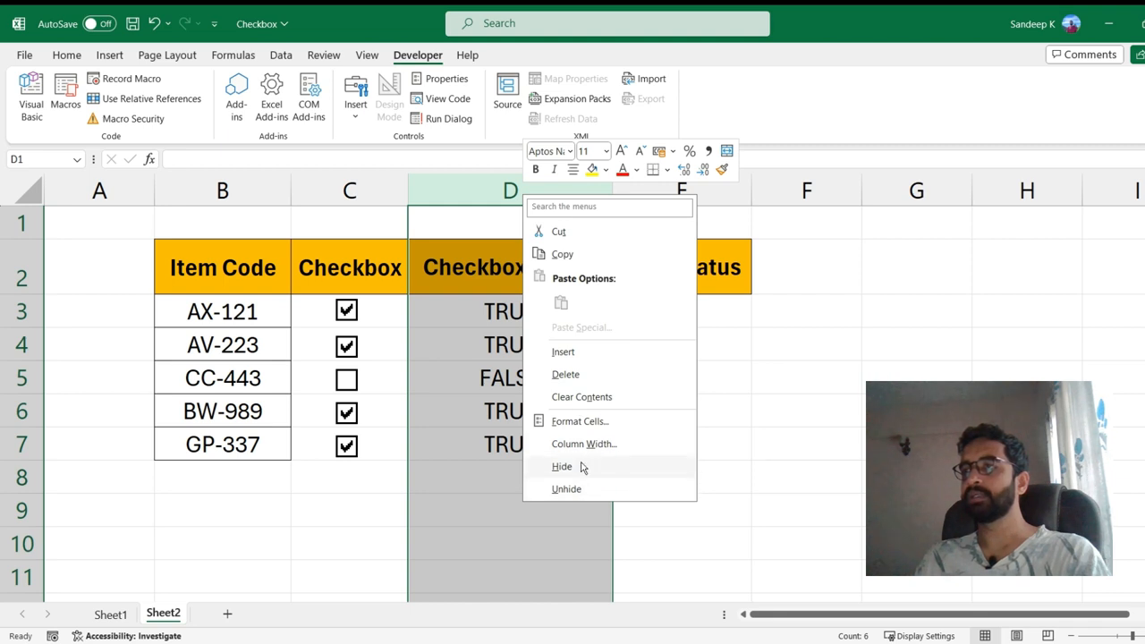
{"action": "left_click", "coordinate": [562, 465]}
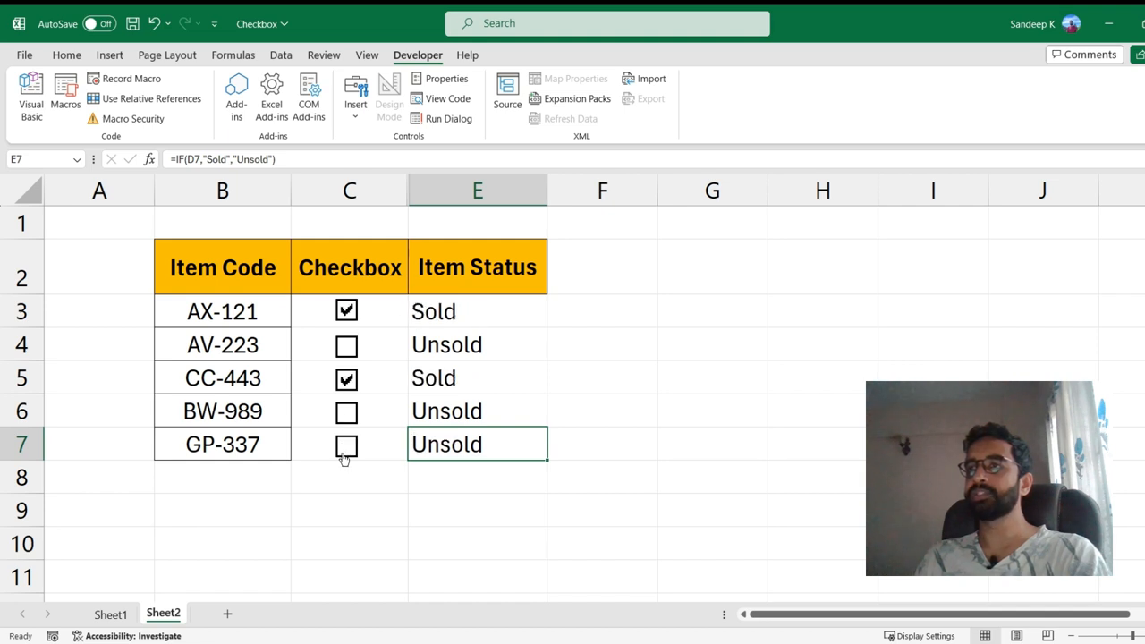
{"action": "left_click", "coordinate": [347, 444]}
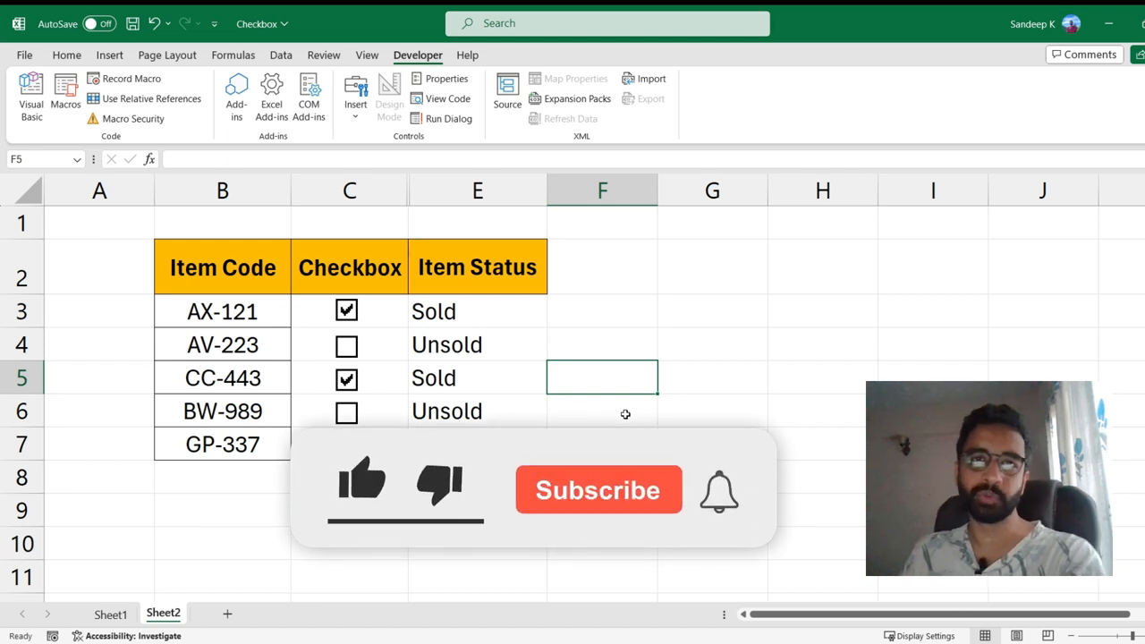
{"action": "left_click", "coordinate": [598, 490]}
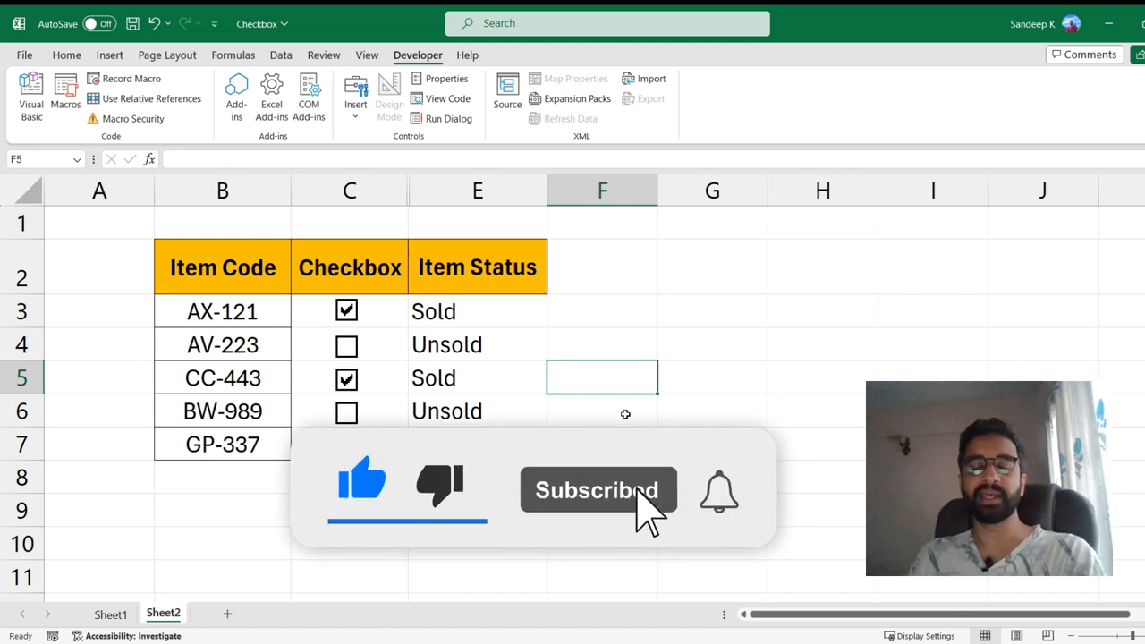